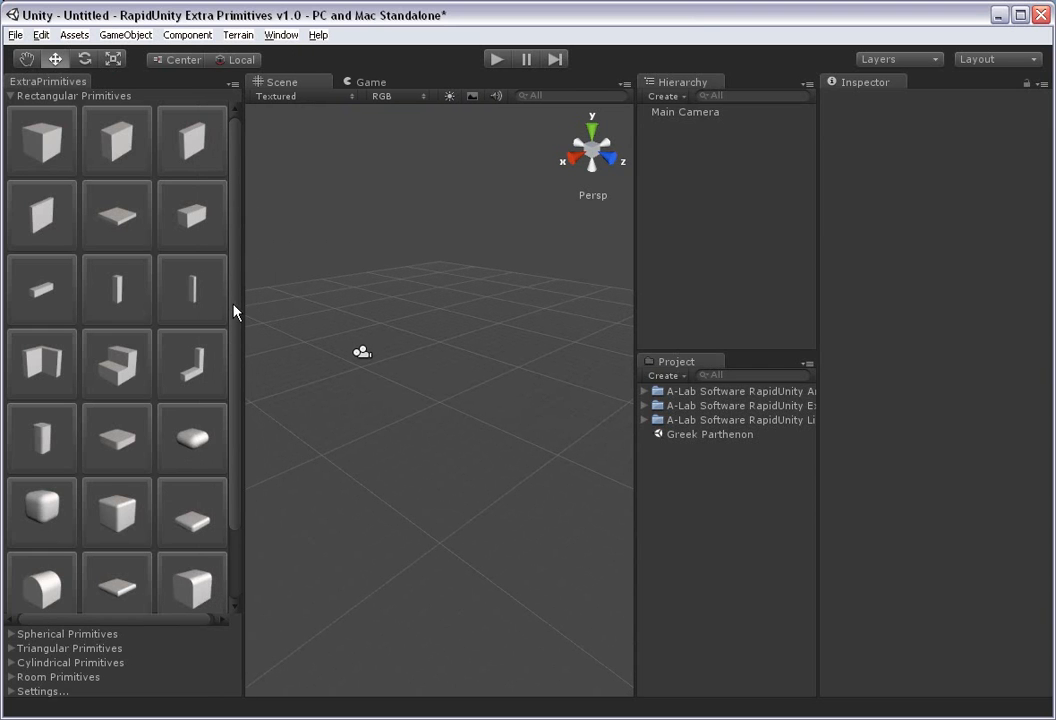
{"action": "mouse_move", "coordinate": [10, 132]}
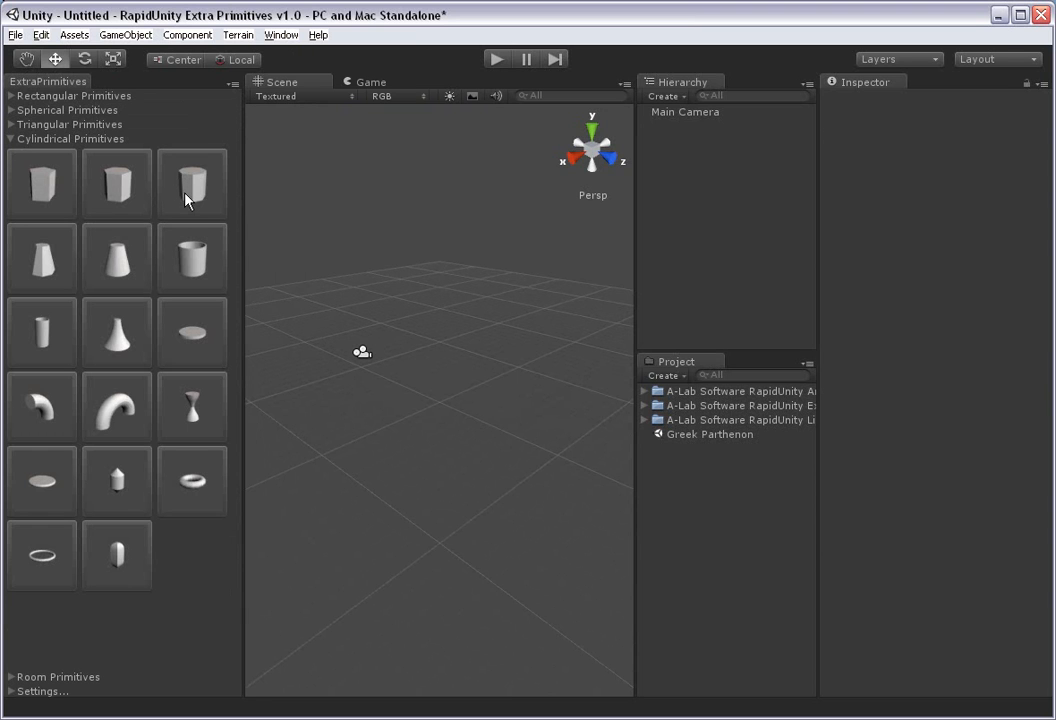
- Add a cylinder from Cylindrical Primitives and view it from the right side
{"action": "left_click", "coordinate": [192, 184]}
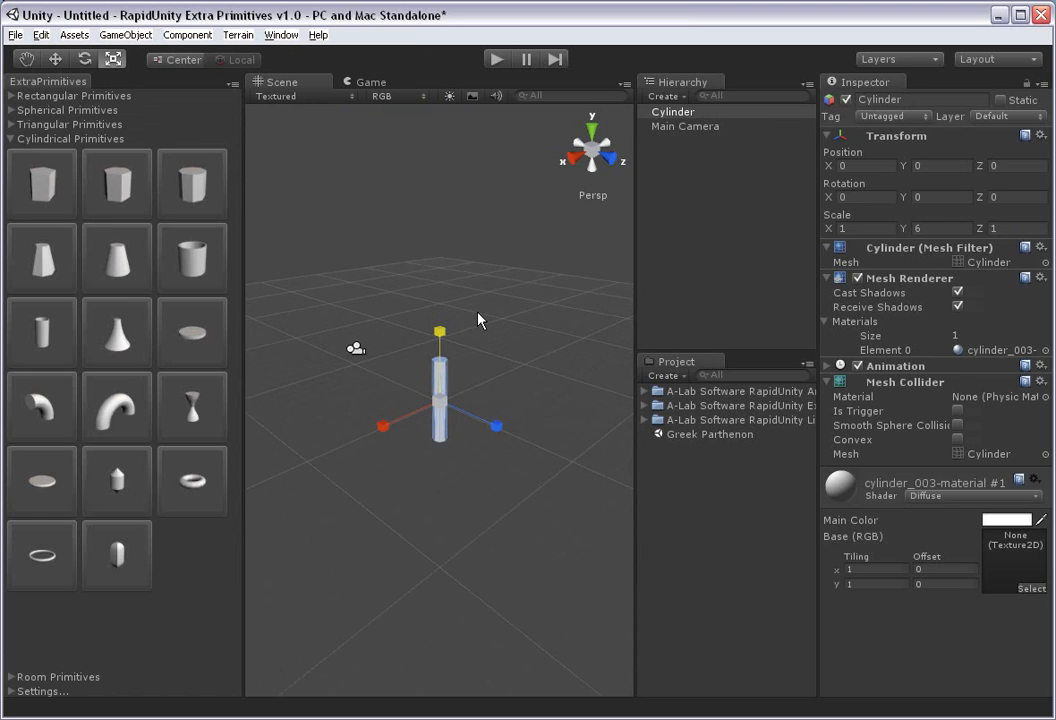
{"action": "left_click", "coordinate": [572, 148]}
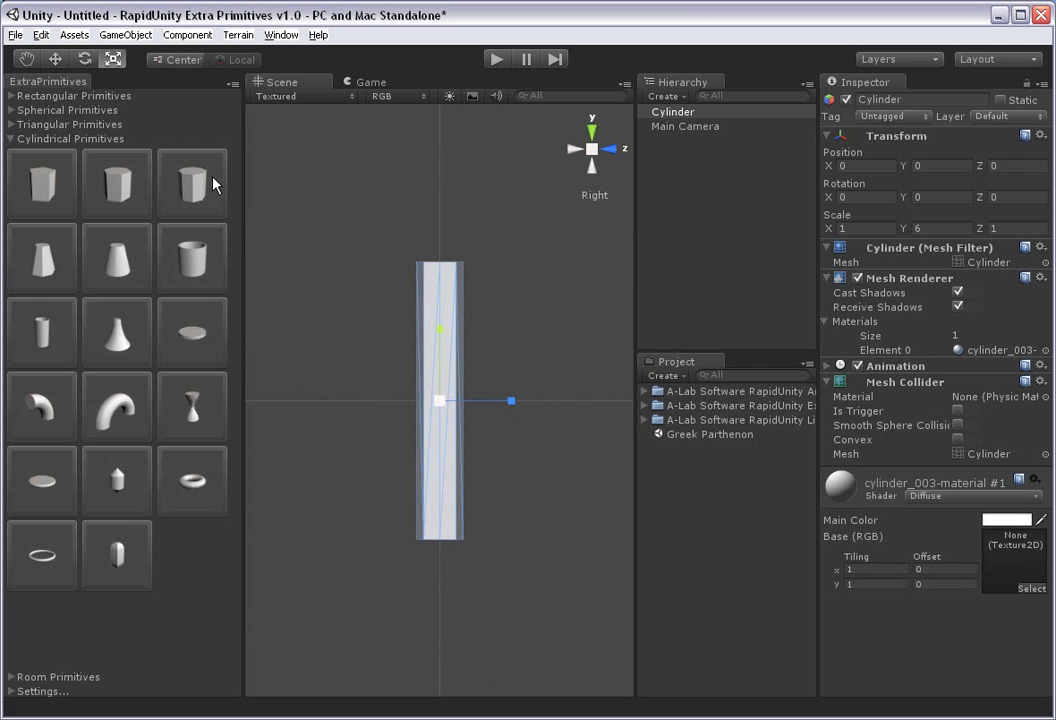
{"action": "mouse_move", "coordinate": [12, 104]}
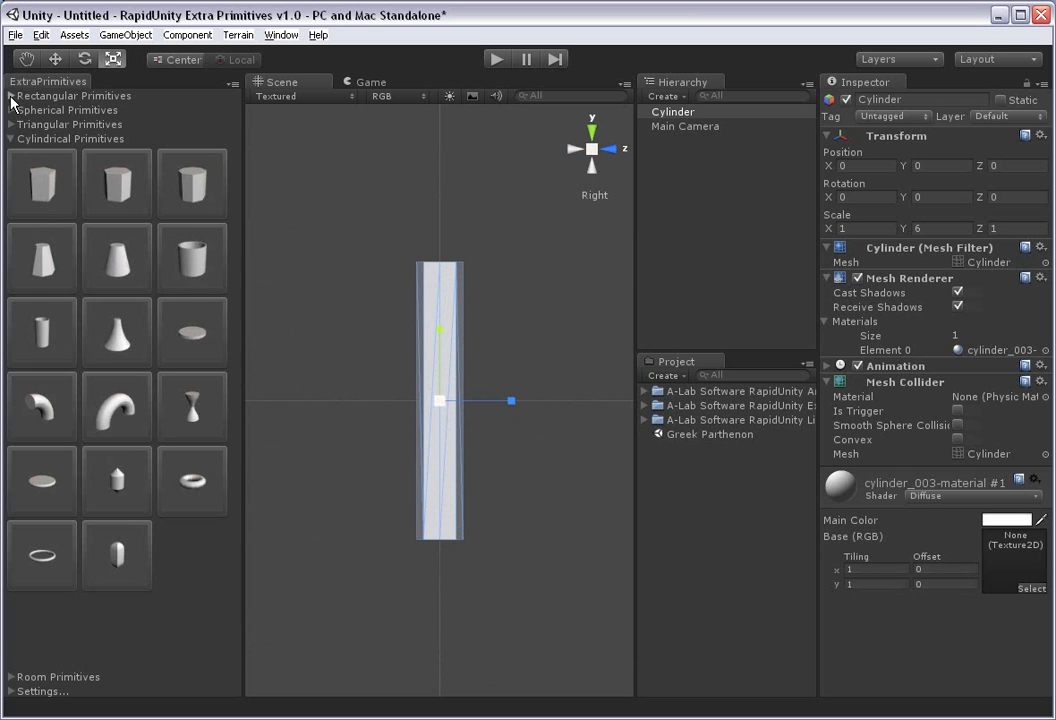
- Add cubes from Rectangular Primitives, scaling them into a capital on top and a two-step base
{"action": "left_click", "coordinate": [74, 96]}
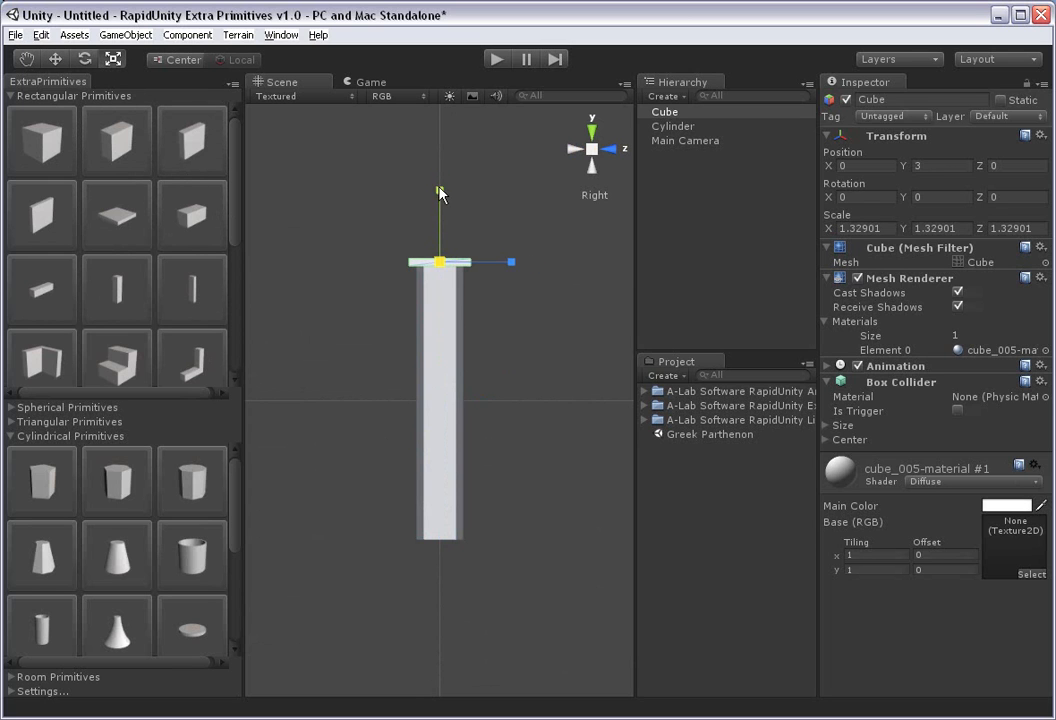
{"action": "left_click_drag", "start_coordinate": [440, 260], "coordinate": [440, 190]}
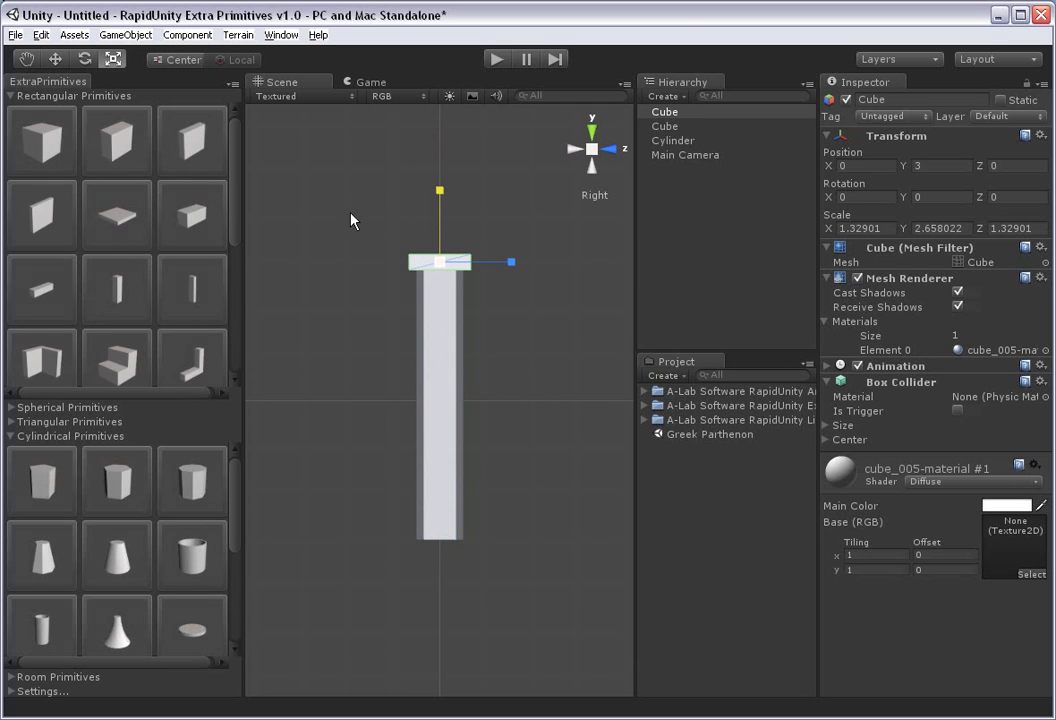
{"action": "triple_click", "coordinate": [916, 164]}
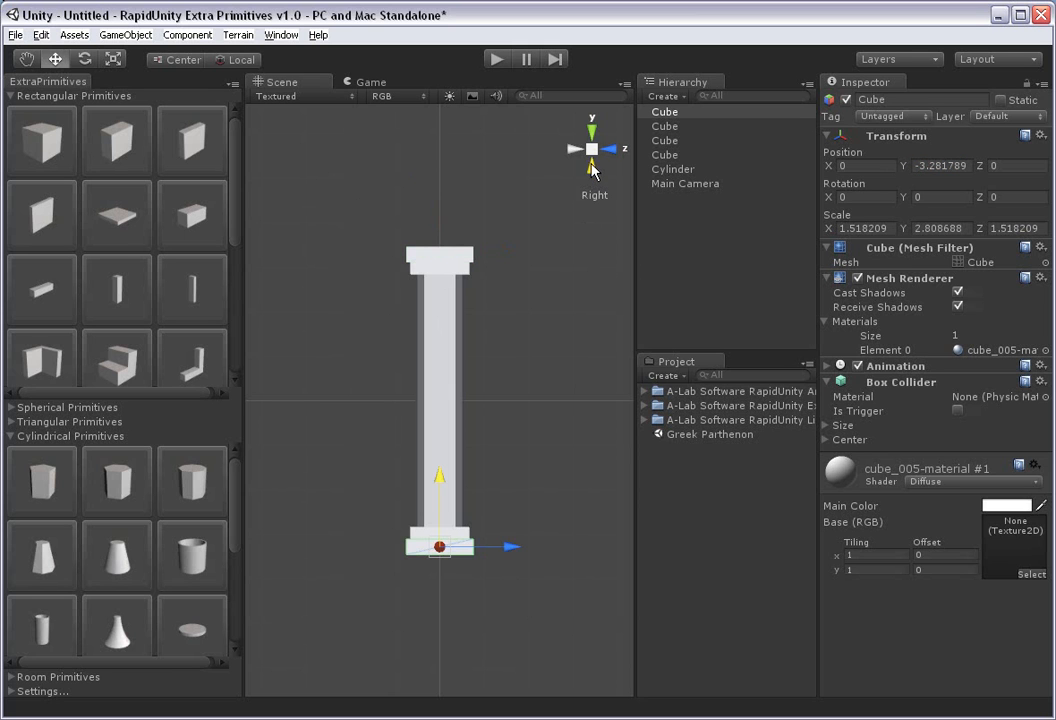
{"action": "left_click", "coordinate": [592, 148]}
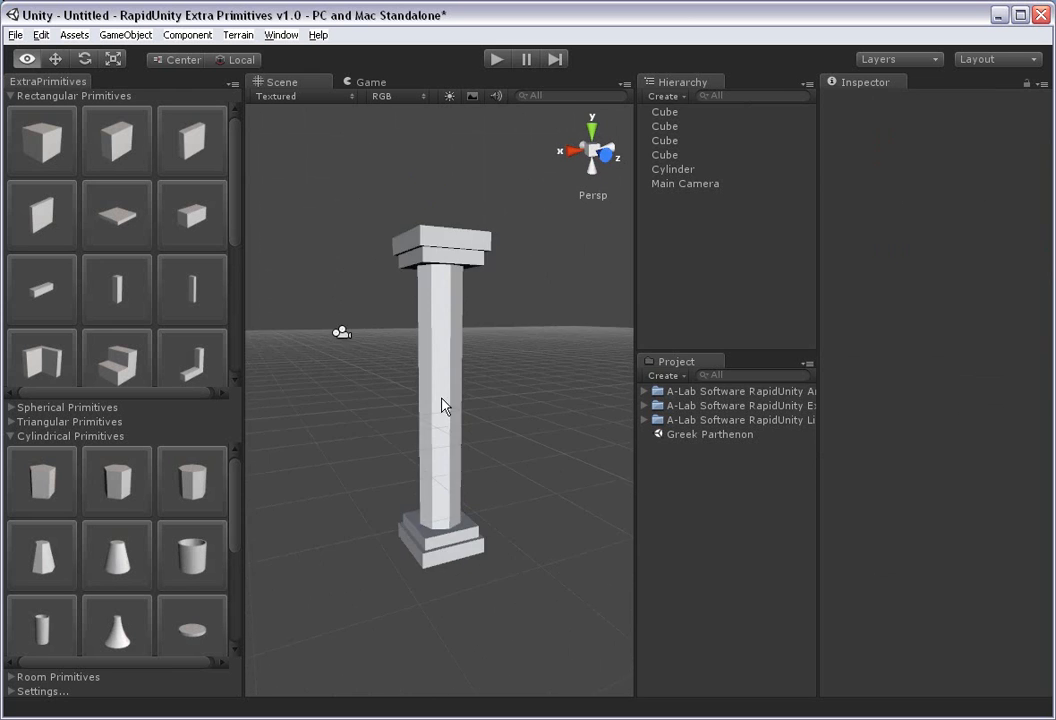
{"action": "left_click_drag", "start_coordinate": [444, 404], "coordinate": [532, 462]}
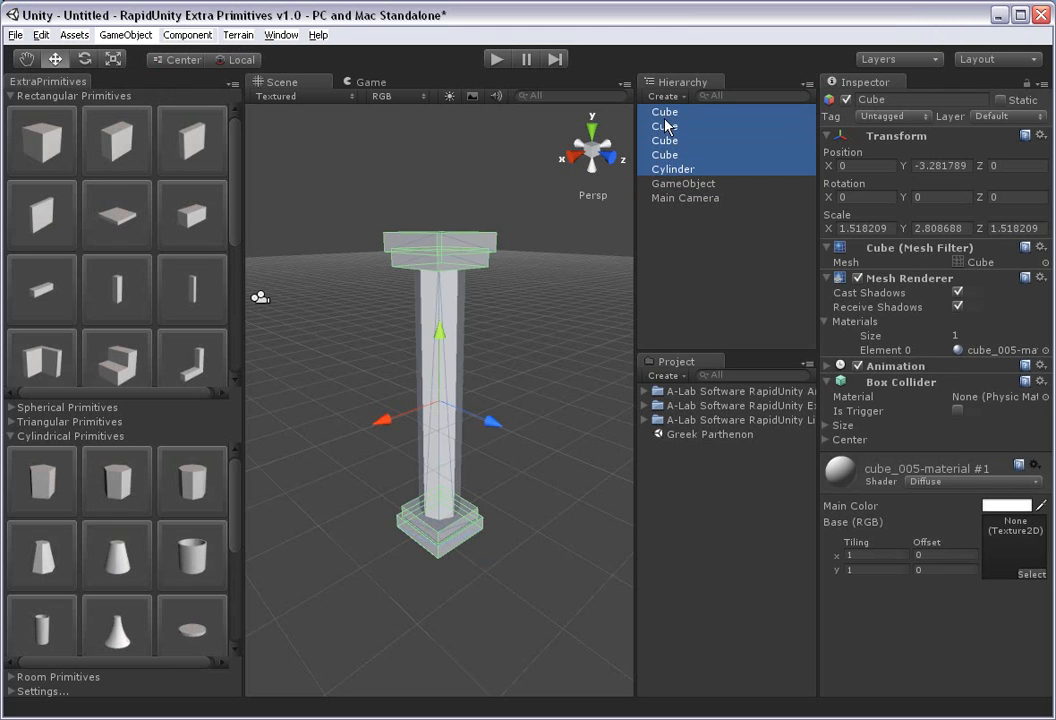
- Nest the cylinder and cubes under an empty GameObject renamed Pillar
{"action": "left_click", "coordinate": [648, 112]}
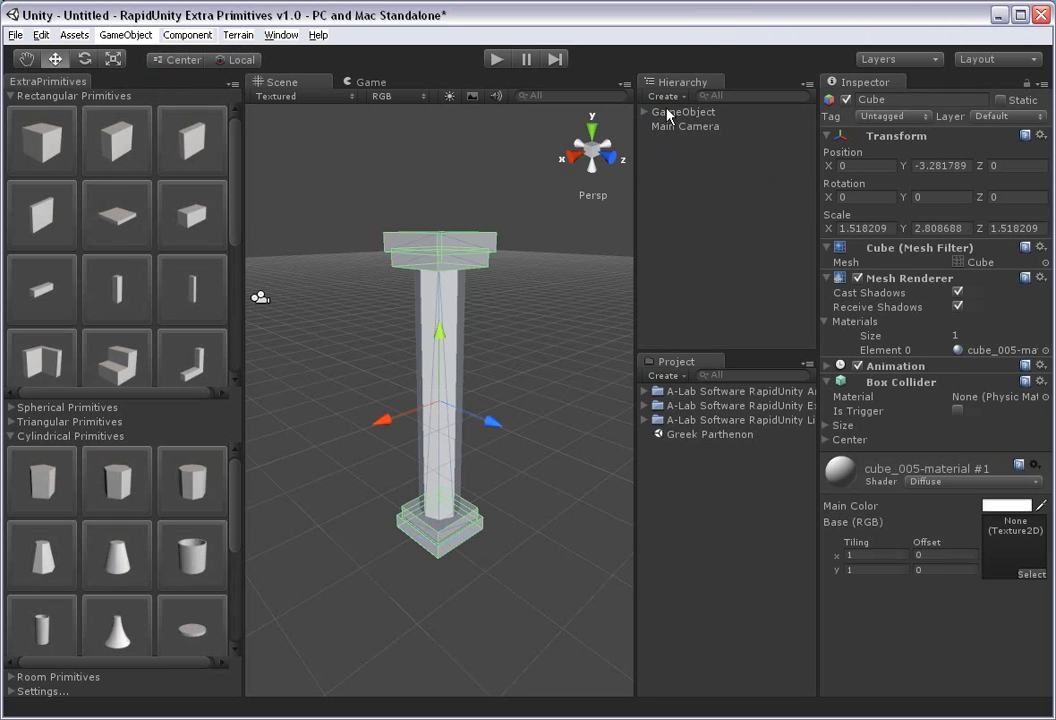
{"action": "left_click", "coordinate": [684, 112]}
{"action": "type", "text": "Pillar"}
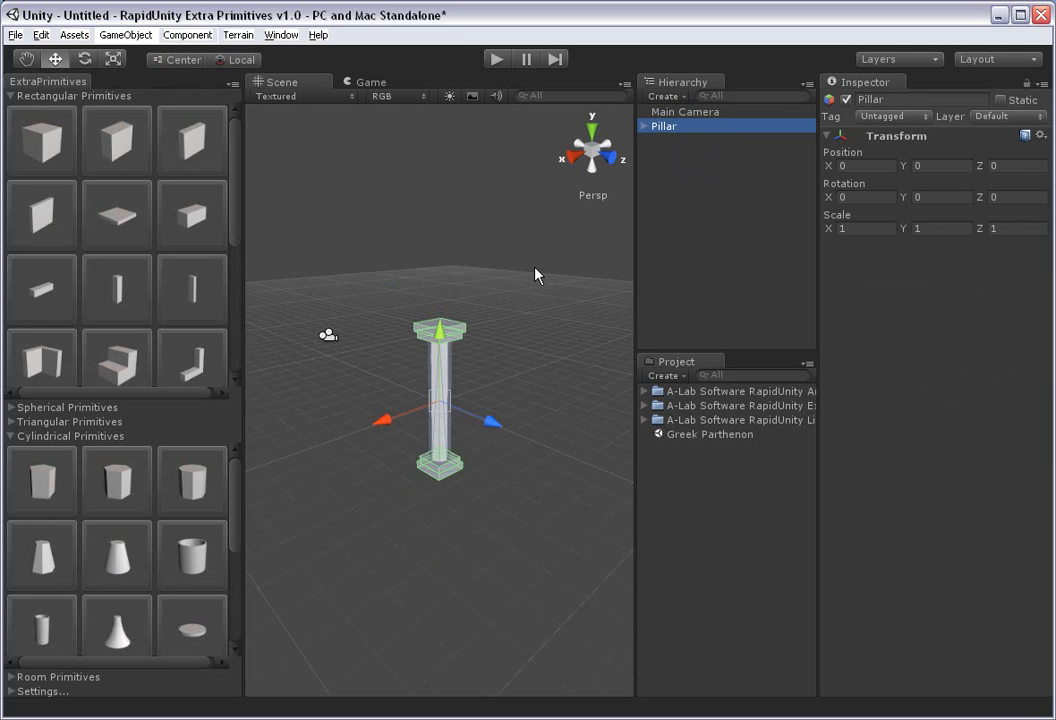
{"action": "left_click", "coordinate": [280, 34]}
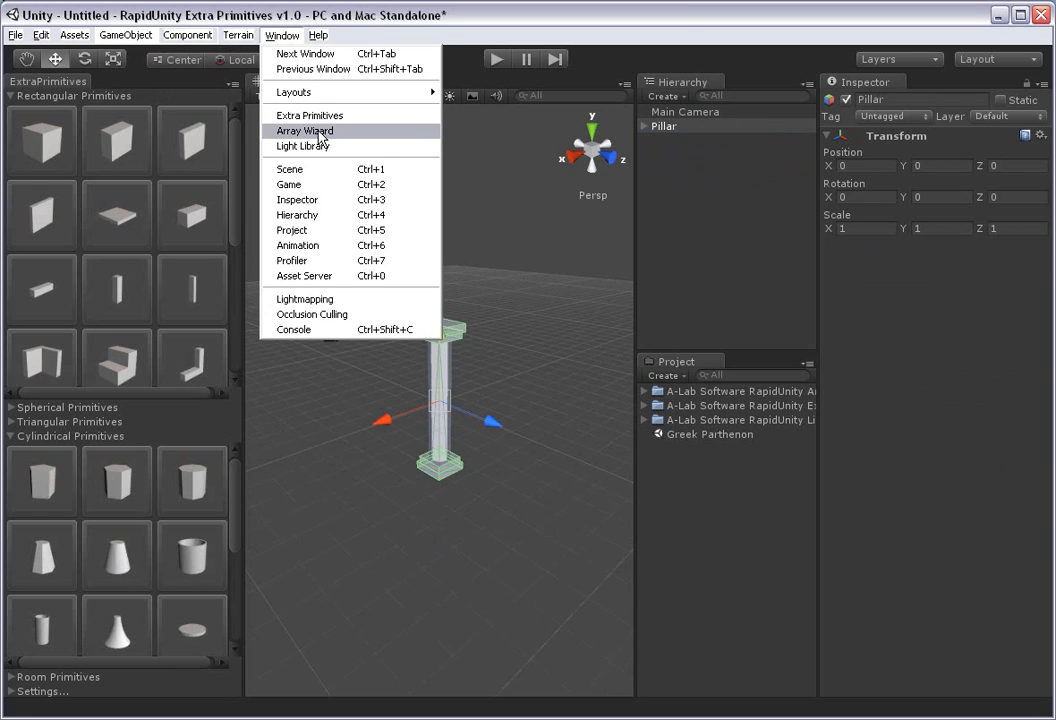
- Run Array Wizard: horizontal direction, User Defined spacing, 6 columns, Group copies Yes
{"action": "left_click", "coordinate": [304, 132]}
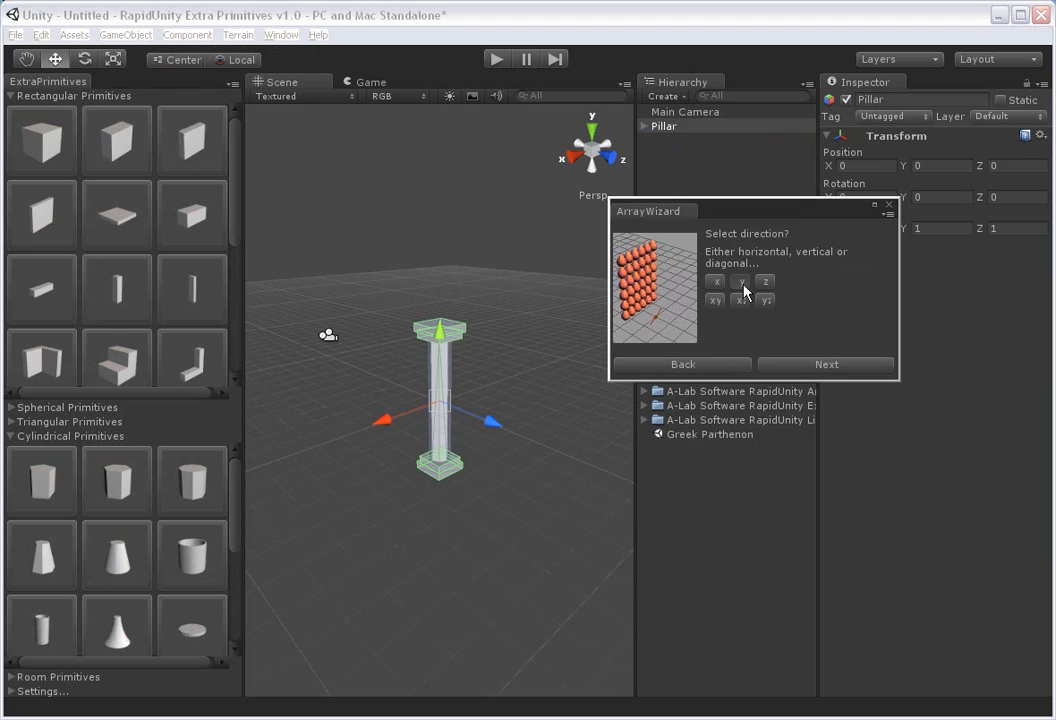
{"action": "left_click", "coordinate": [716, 280]}
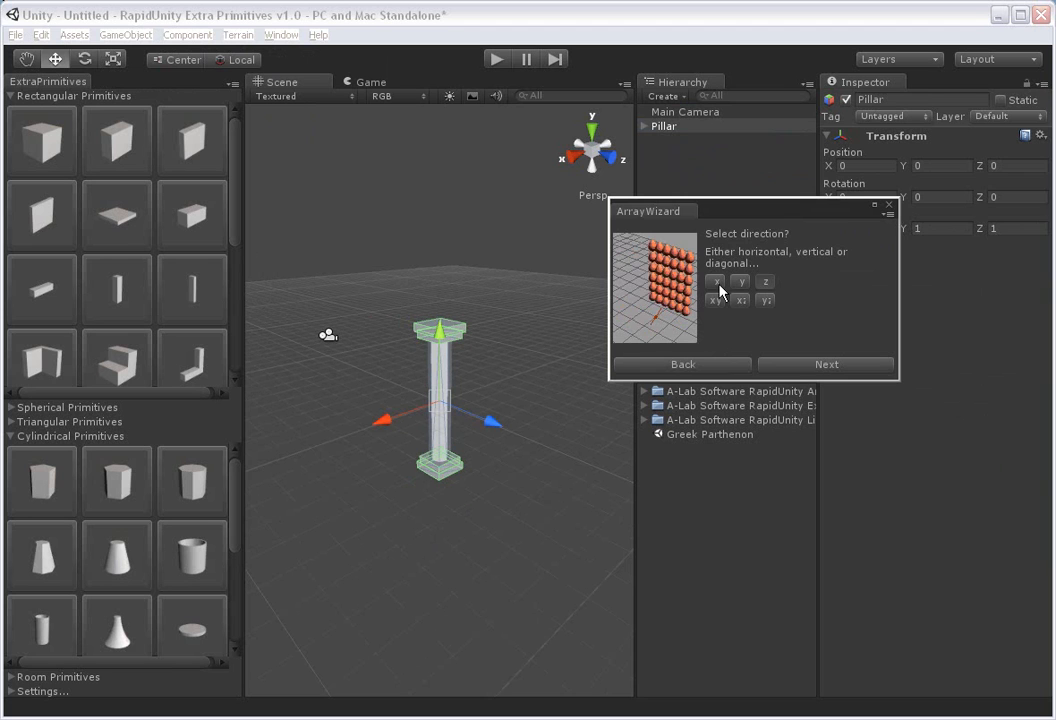
{"action": "left_click", "coordinate": [824, 364]}
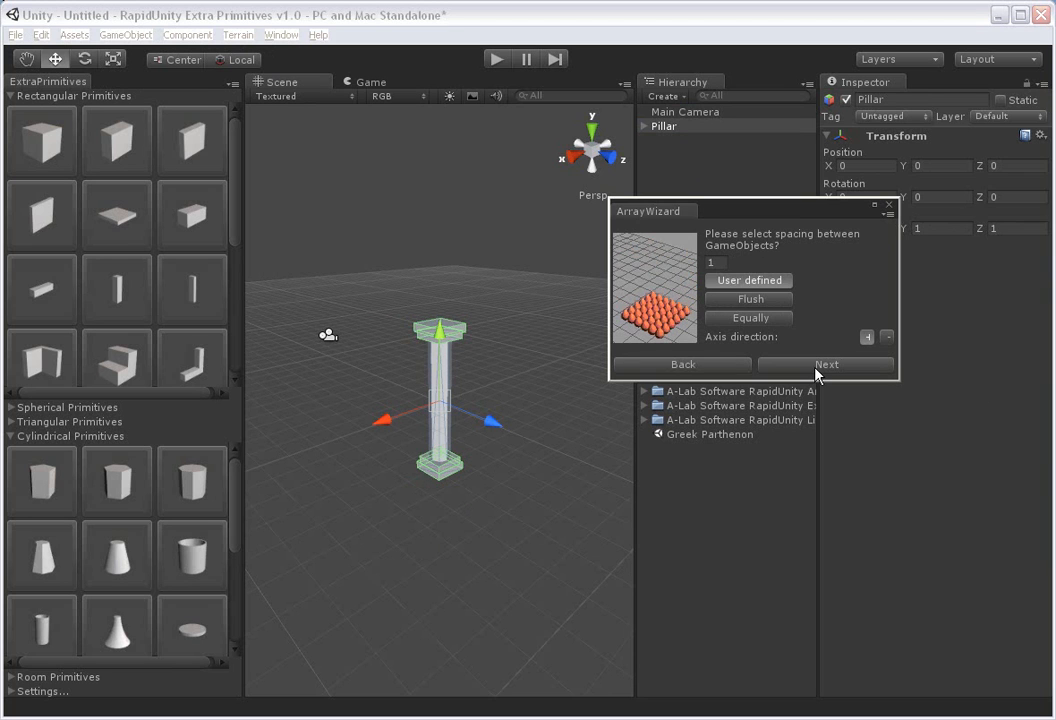
{"action": "left_click", "coordinate": [826, 364]}
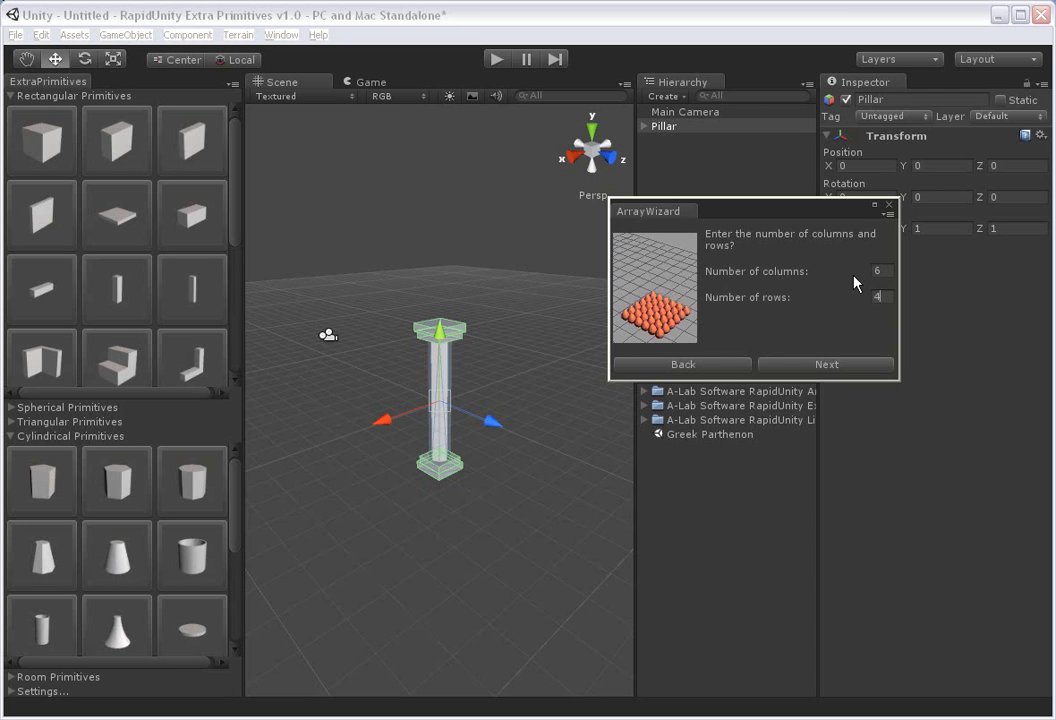
{"action": "left_click", "coordinate": [826, 364]}
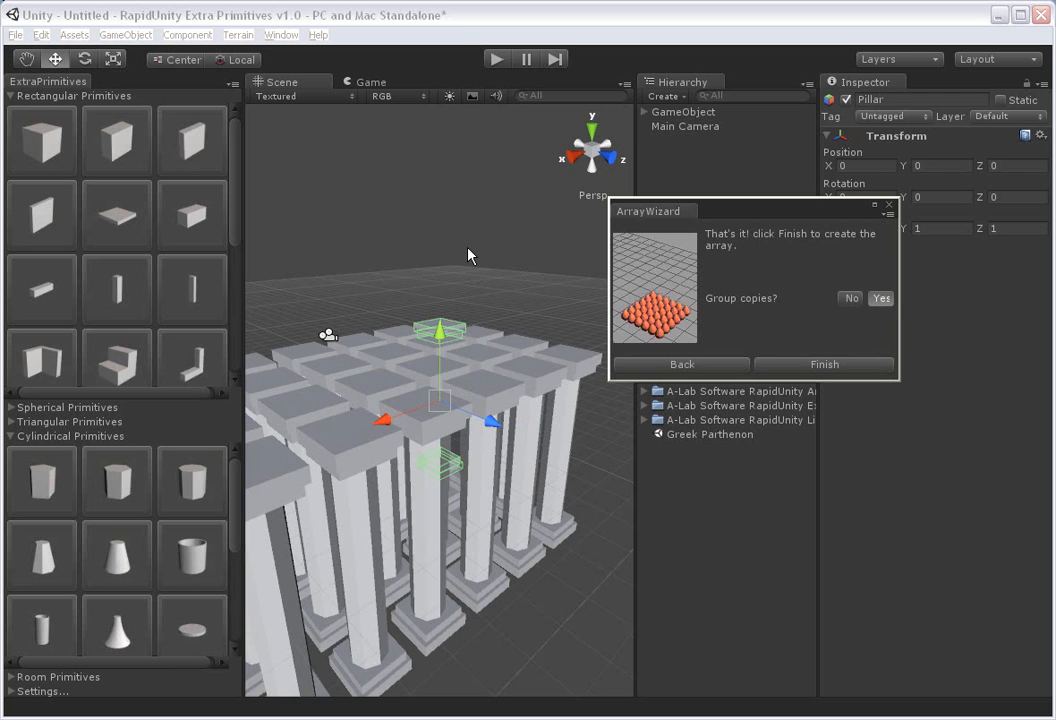
{"action": "left_click", "coordinate": [824, 364]}
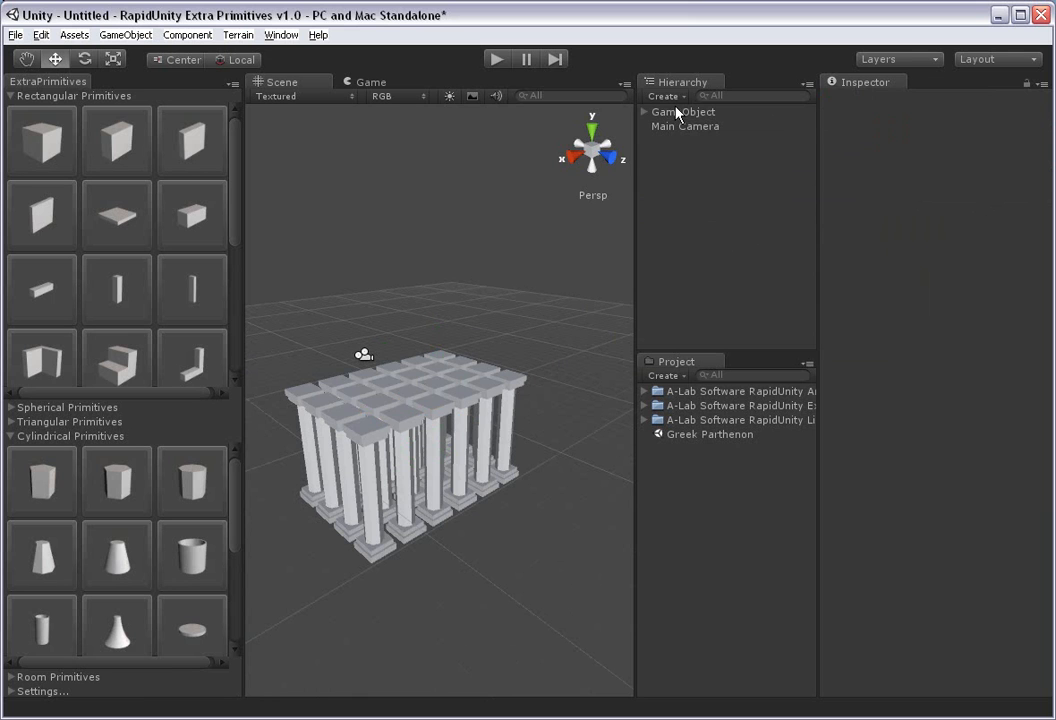
- Add a cube from Rectangular Primitives and rename the grid GameObject to Pillars
{"action": "left_click", "coordinate": [684, 112]}
{"action": "type", "text": "3"}
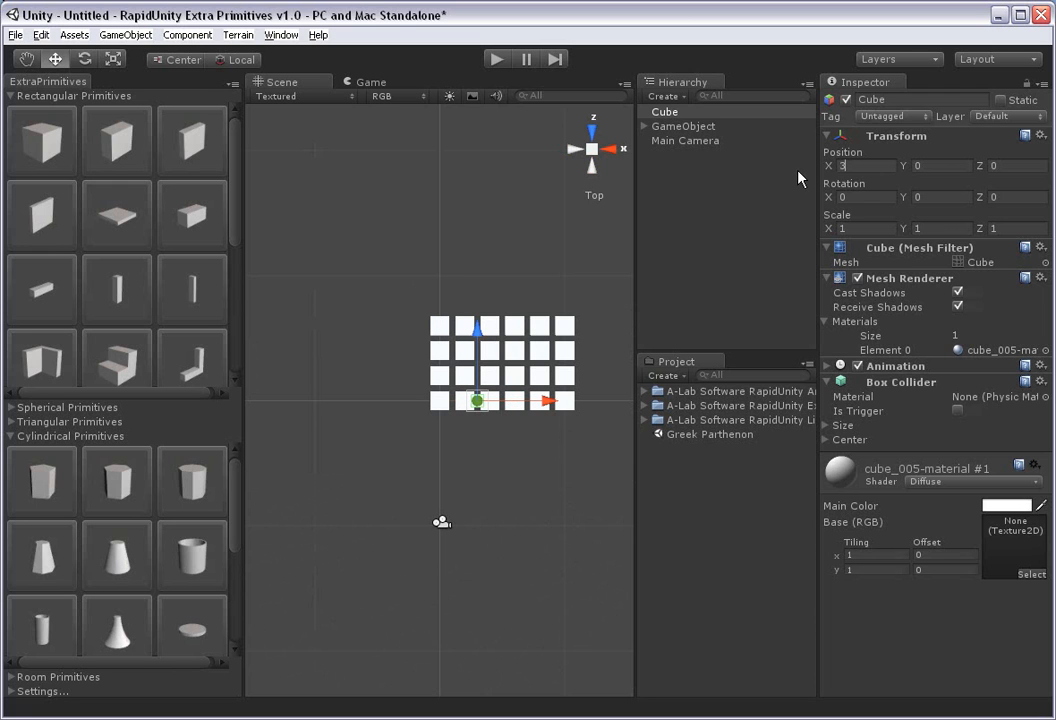
{"action": "left_click", "coordinate": [684, 126]}
{"action": "type", "text": "Pillars"}
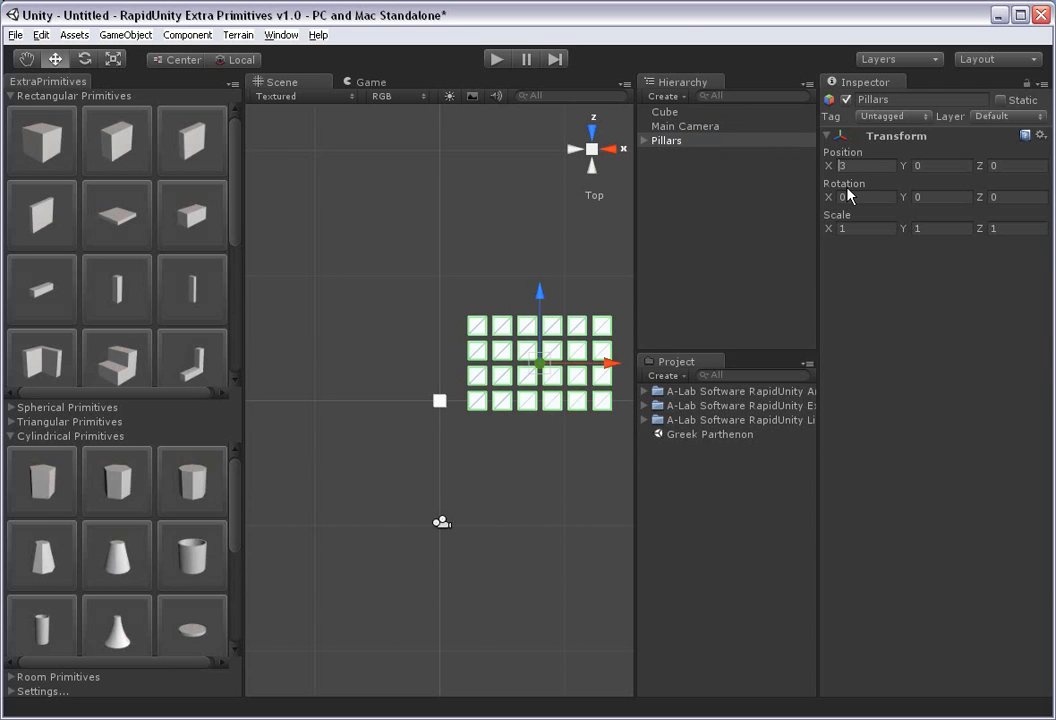
- Set the Pillars group Position X to -5 and Z to -3 in the Inspector
{"action": "type", "text": "-4"}
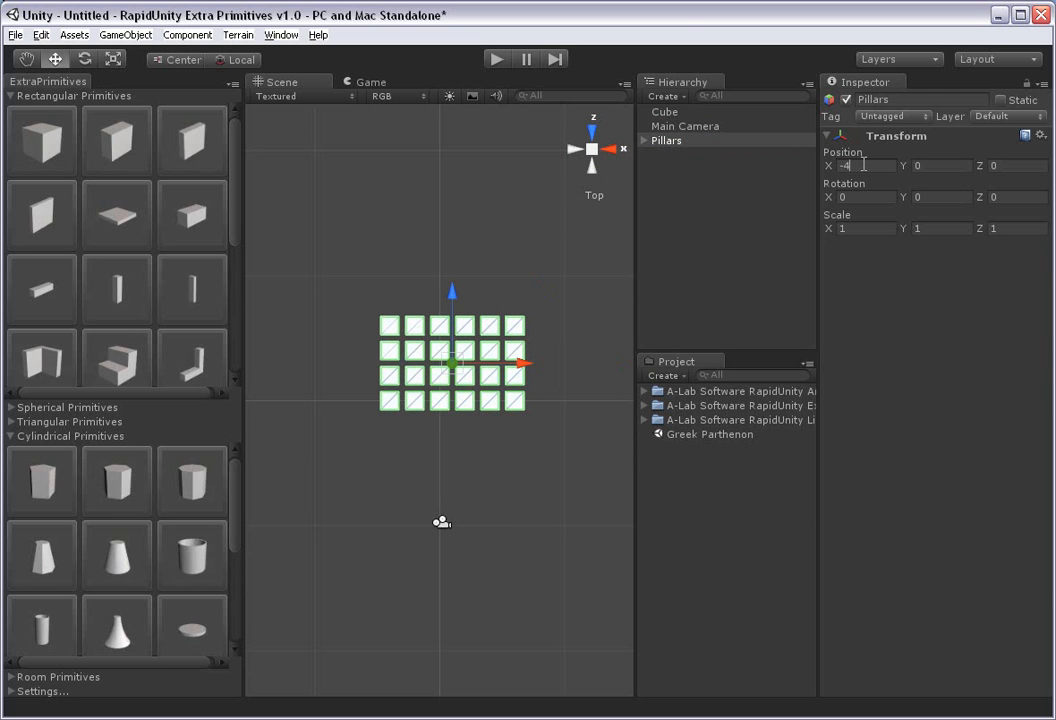
{"action": "type", "text": "-5"}
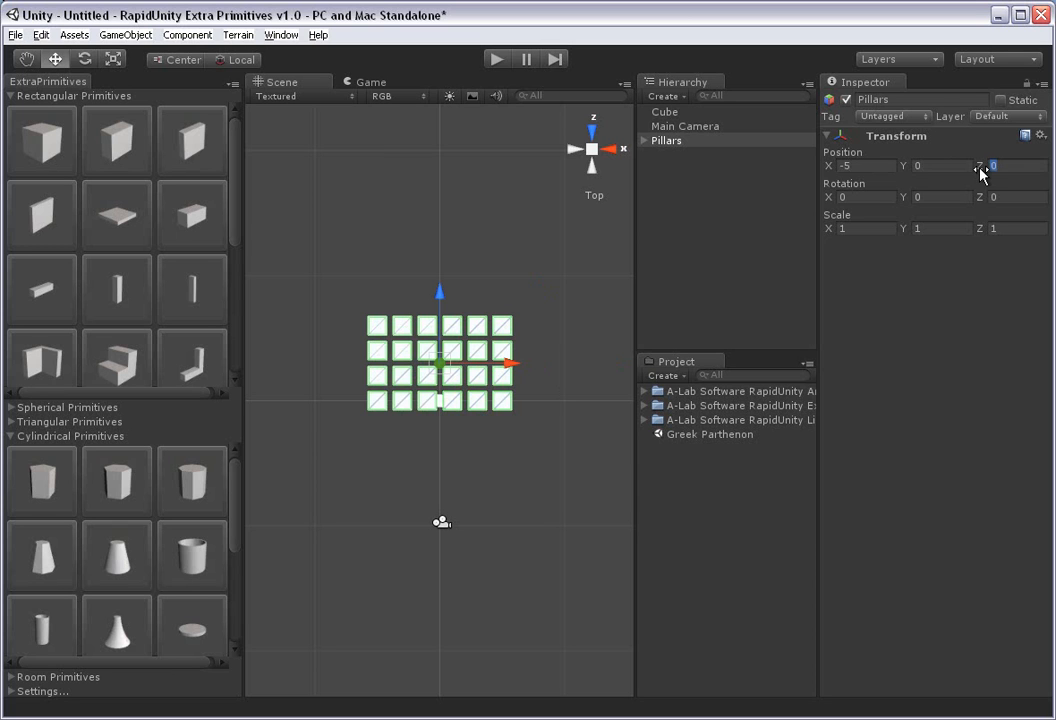
{"action": "left_click", "coordinate": [1012, 164]}
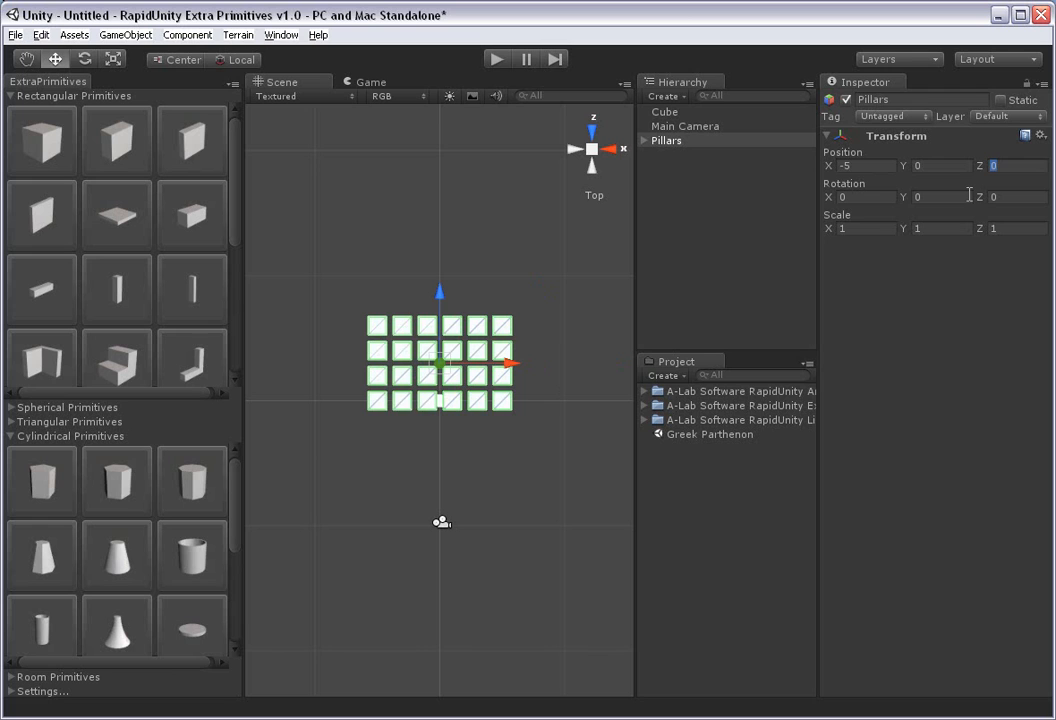
{"action": "type", "text": "2"}
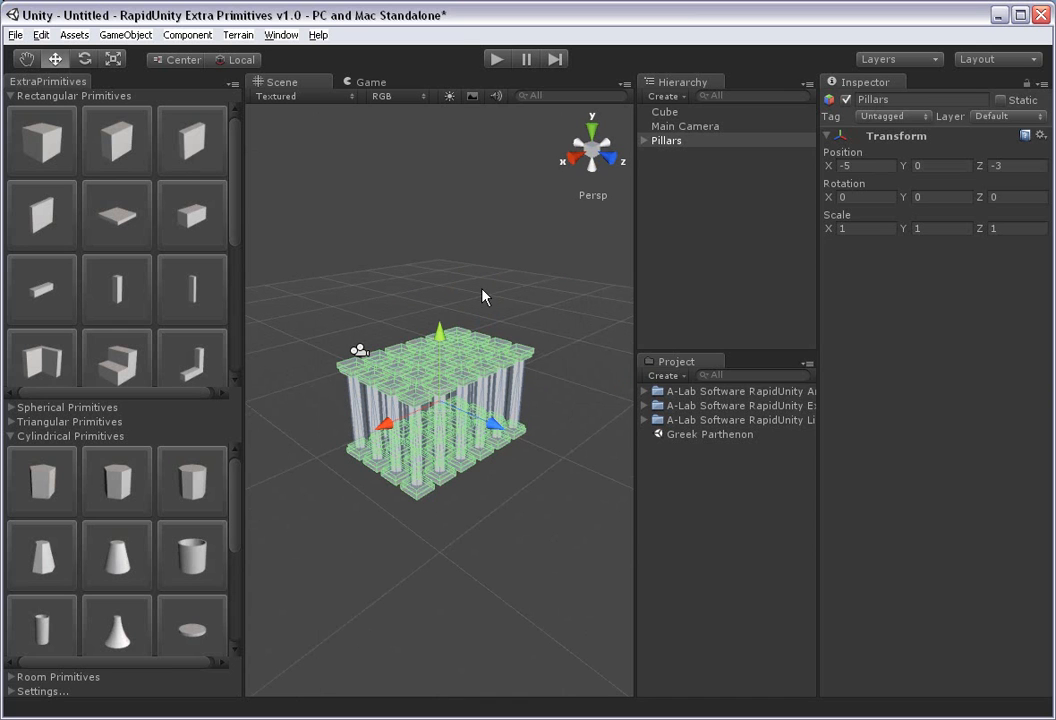
- Raise the Cube above the pillars and scale it into a wide, thin slab
{"action": "left_click", "coordinate": [664, 112]}
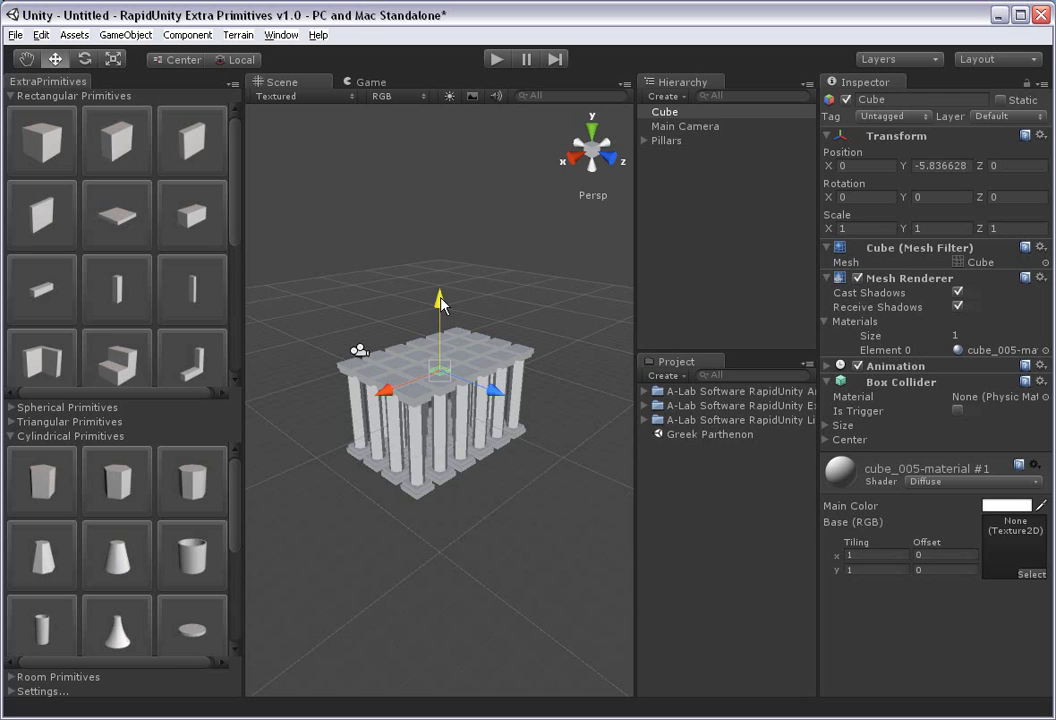
{"action": "left_click_drag", "start_coordinate": [440, 298], "coordinate": [440, 256]}
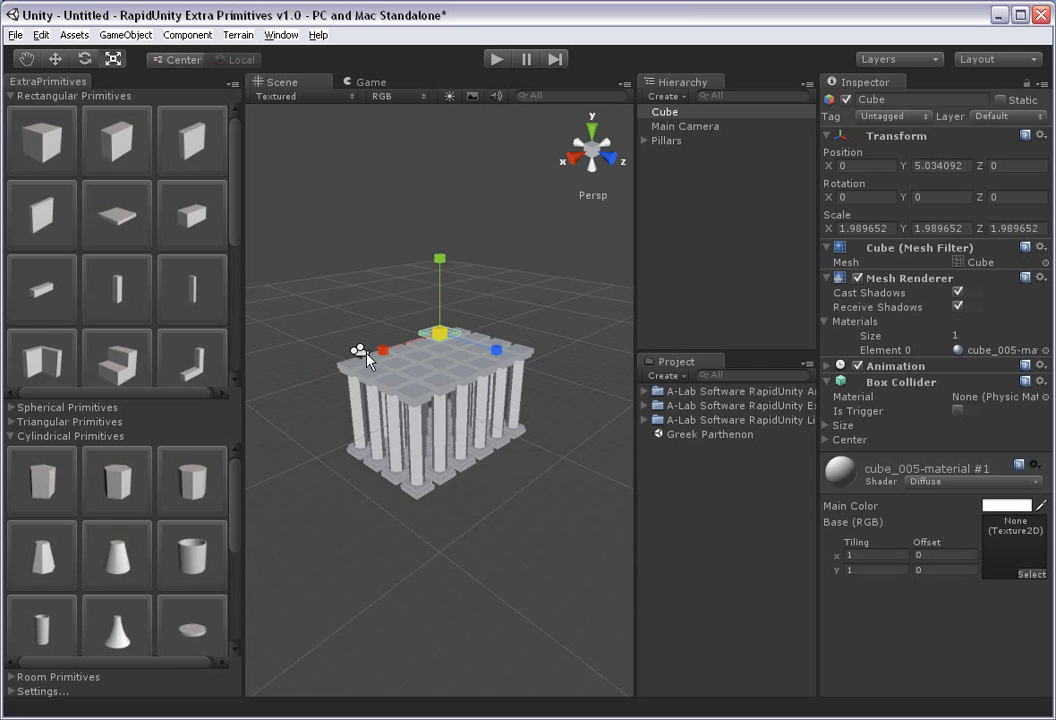
{"action": "left_click_drag", "start_coordinate": [380, 350], "coordinate": [500, 350]}
{"action": "type", "text": "12"}
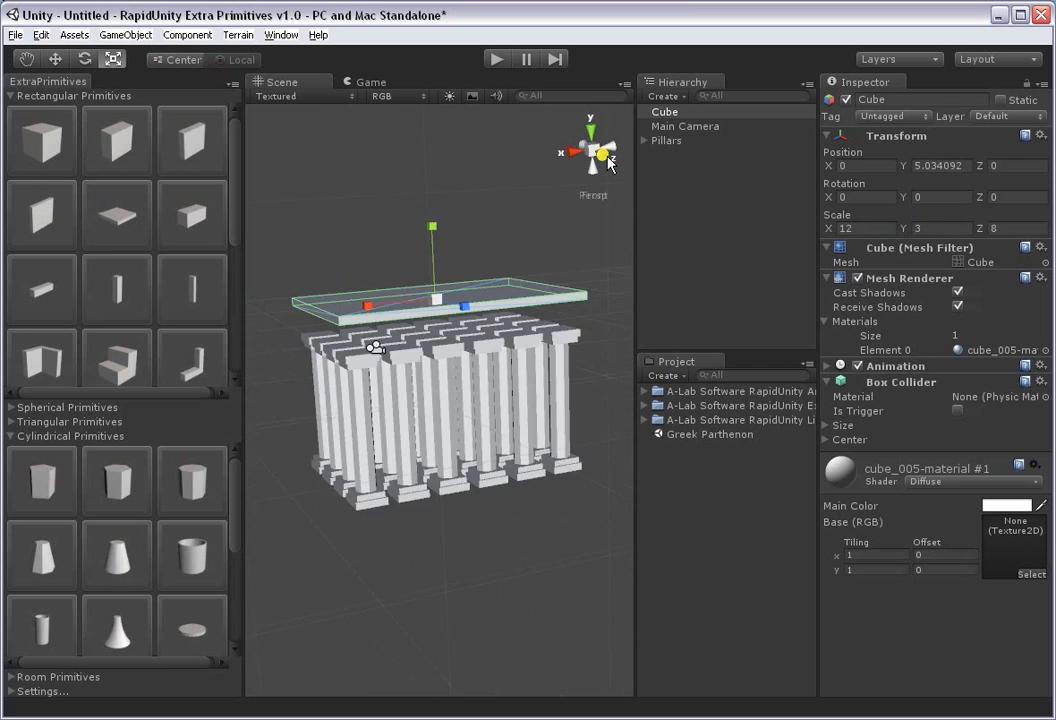
- From Front view, lower the slab onto the pillar tops and add a base slab beneath
{"action": "left_click", "coordinate": [592, 148]}
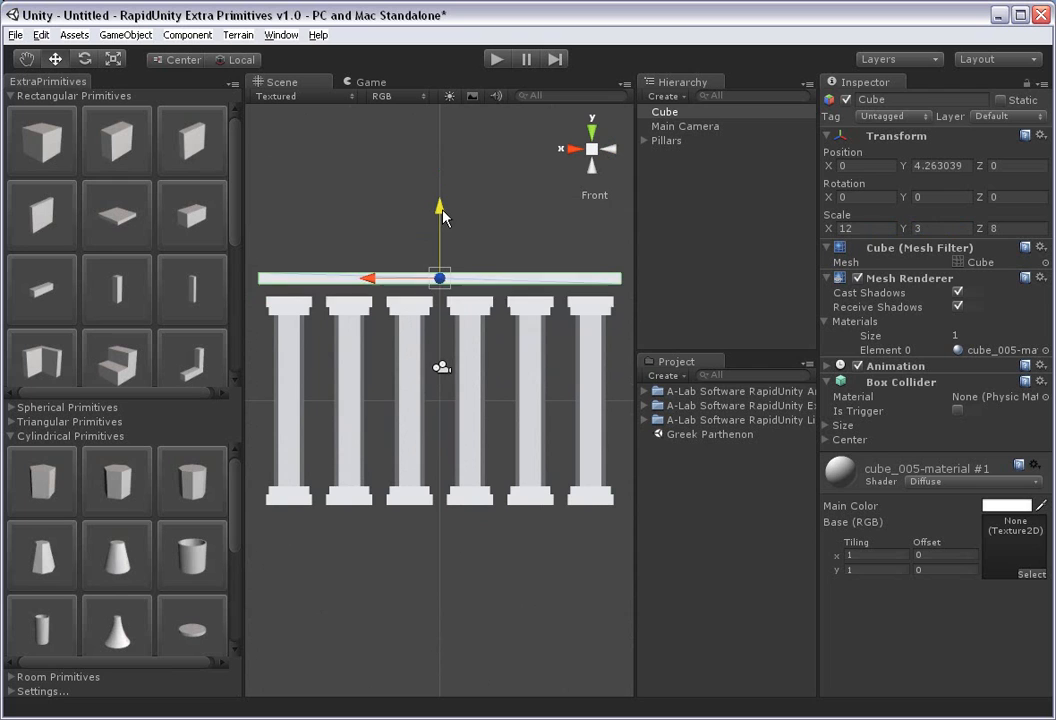
{"action": "left_click_drag", "start_coordinate": [440, 206], "coordinate": [440, 220]}
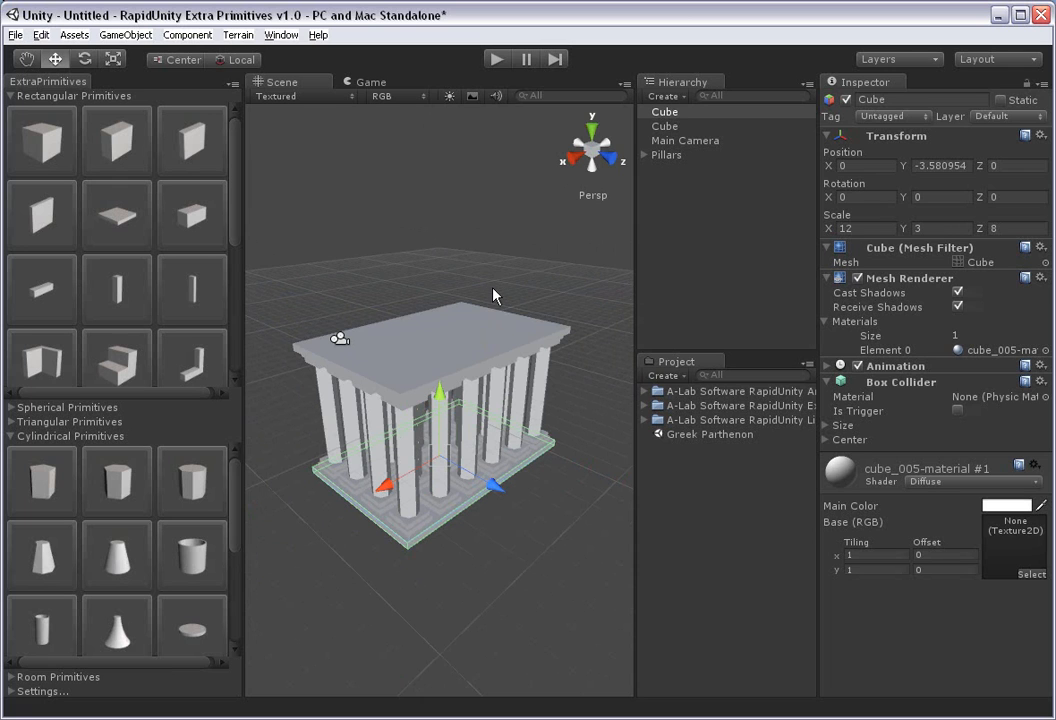
{"action": "mouse_move", "coordinate": [576, 164]}
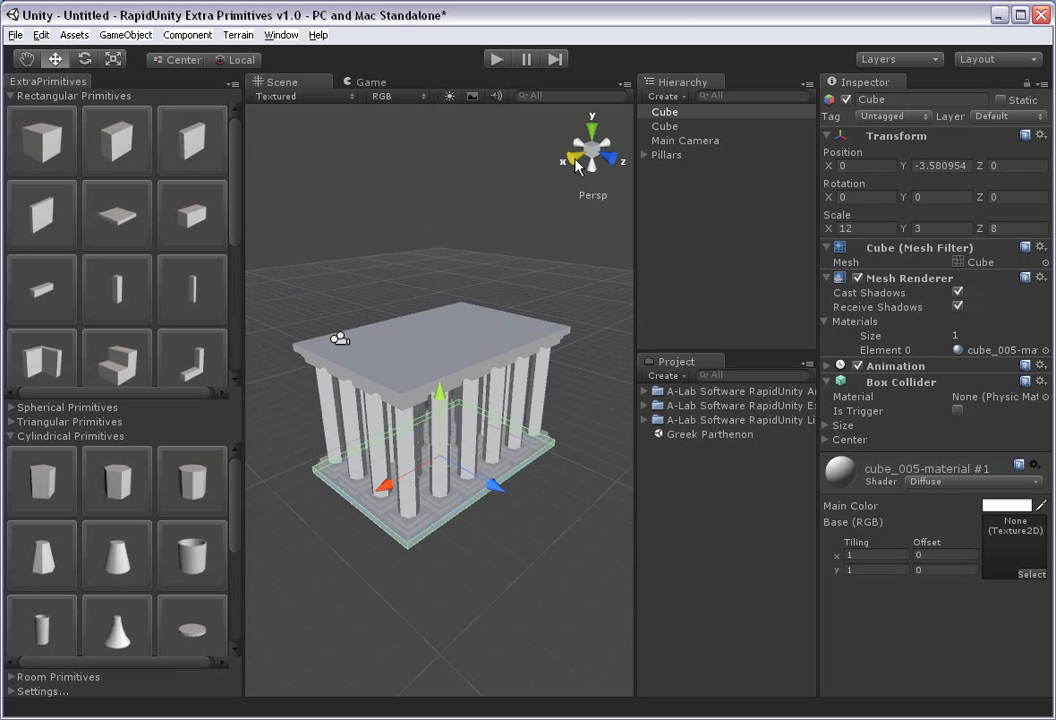
{"action": "left_click", "coordinate": [608, 150]}
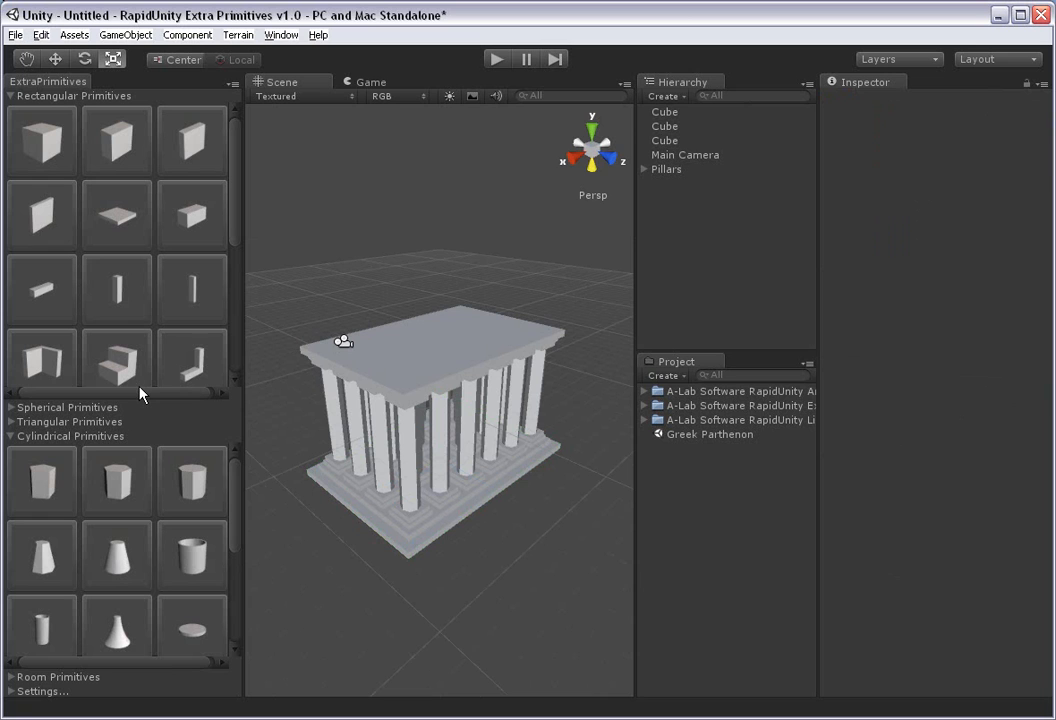
{"action": "mouse_move", "coordinate": [10, 428]}
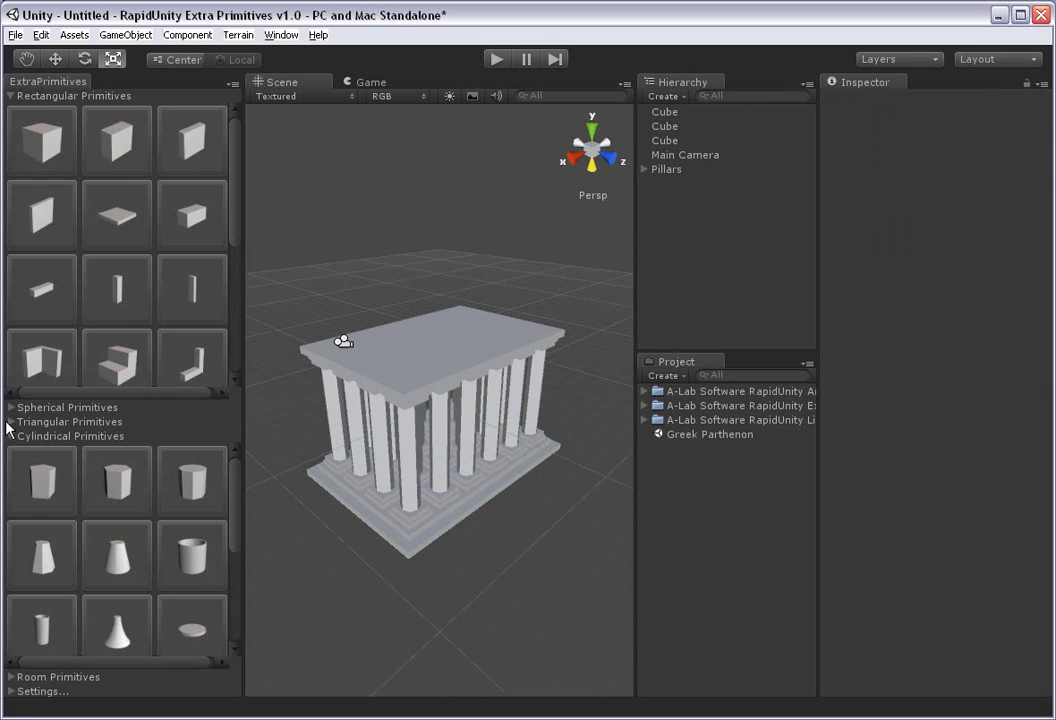
- Add a Triangular Primitives prism and scale it from Top view into a wide pediment roof
{"action": "left_click", "coordinate": [70, 420]}
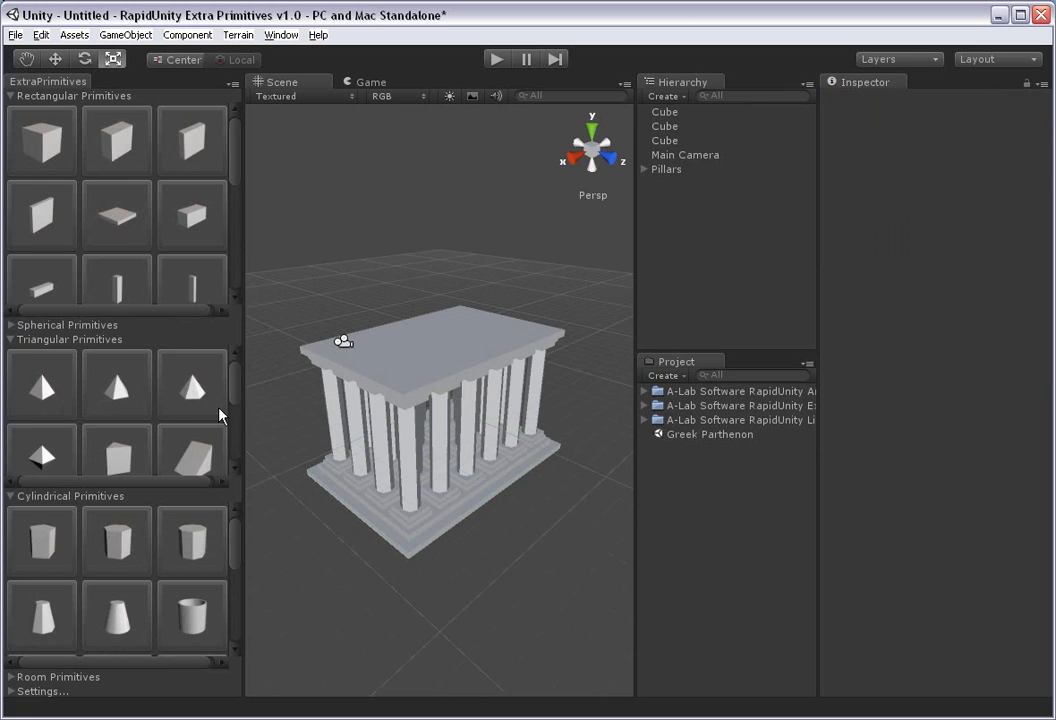
{"action": "scroll", "scroll_direction": "down", "scroll_amount": 3}
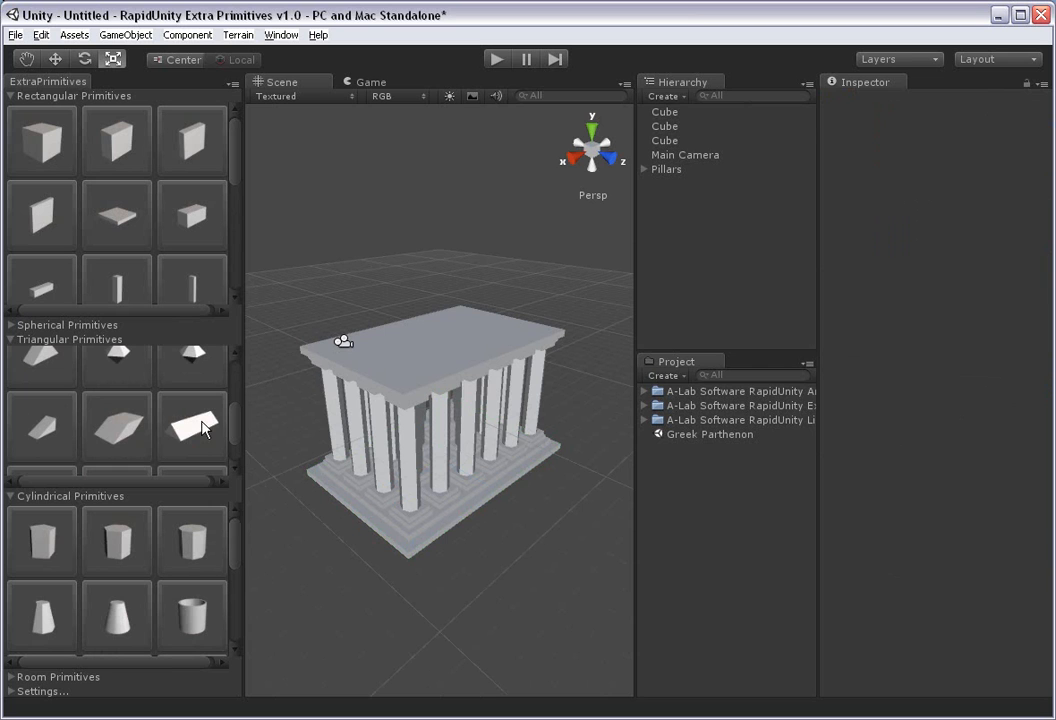
{"action": "left_click", "coordinate": [192, 428]}
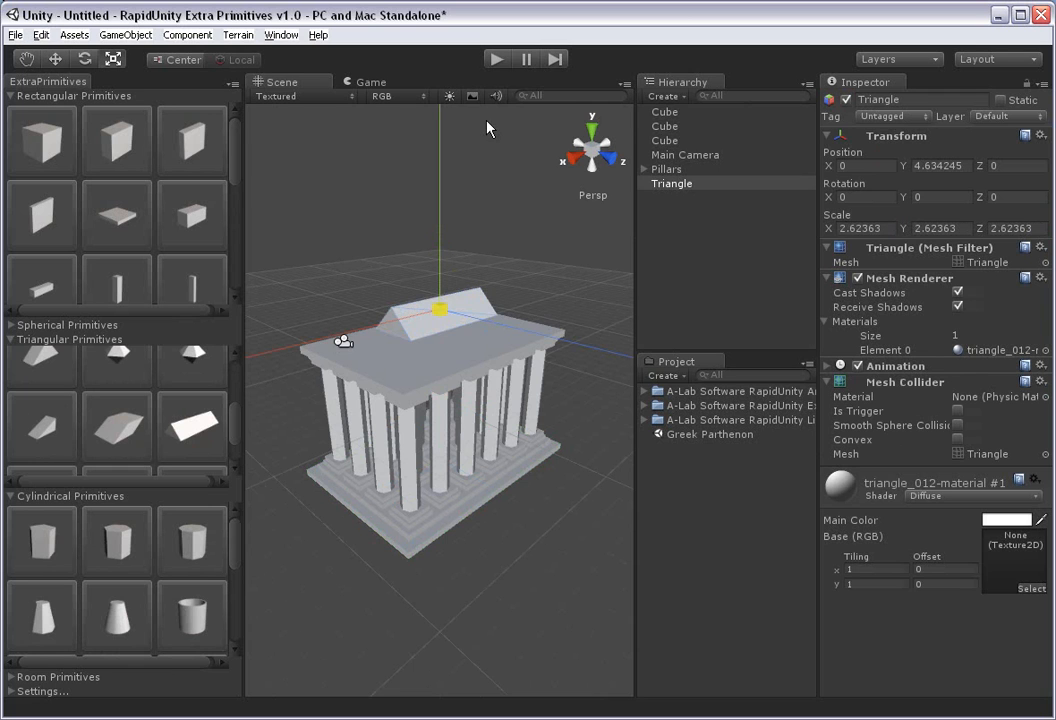
{"action": "left_click", "coordinate": [592, 144]}
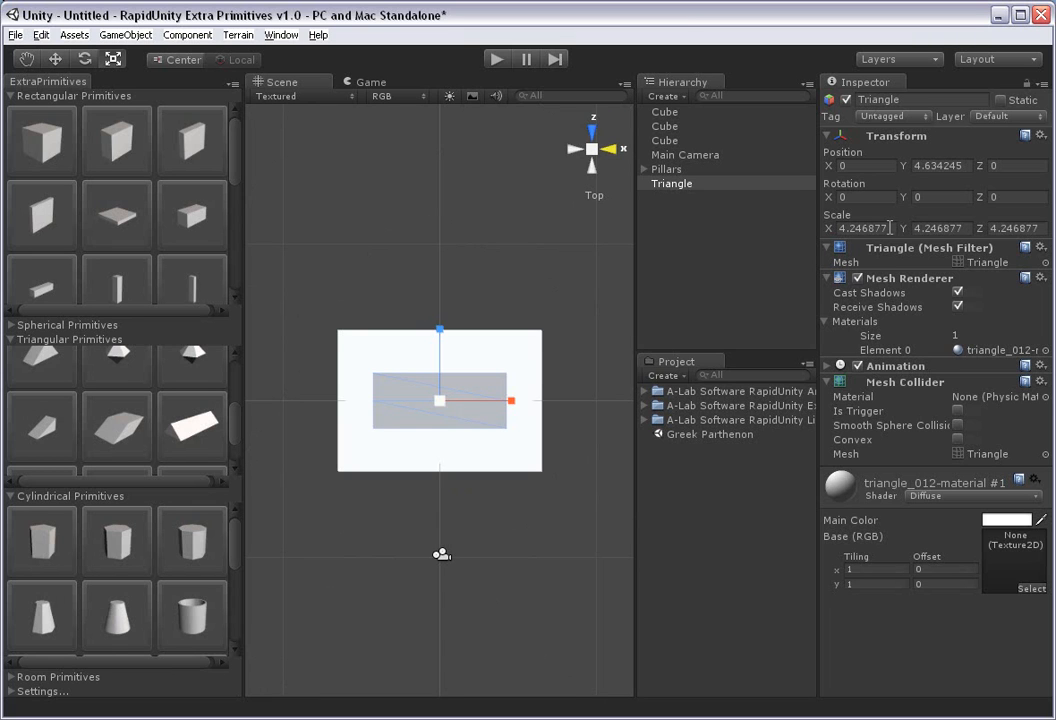
{"action": "triple_click", "coordinate": [860, 228]}
{"action": "type", "text": "7"}
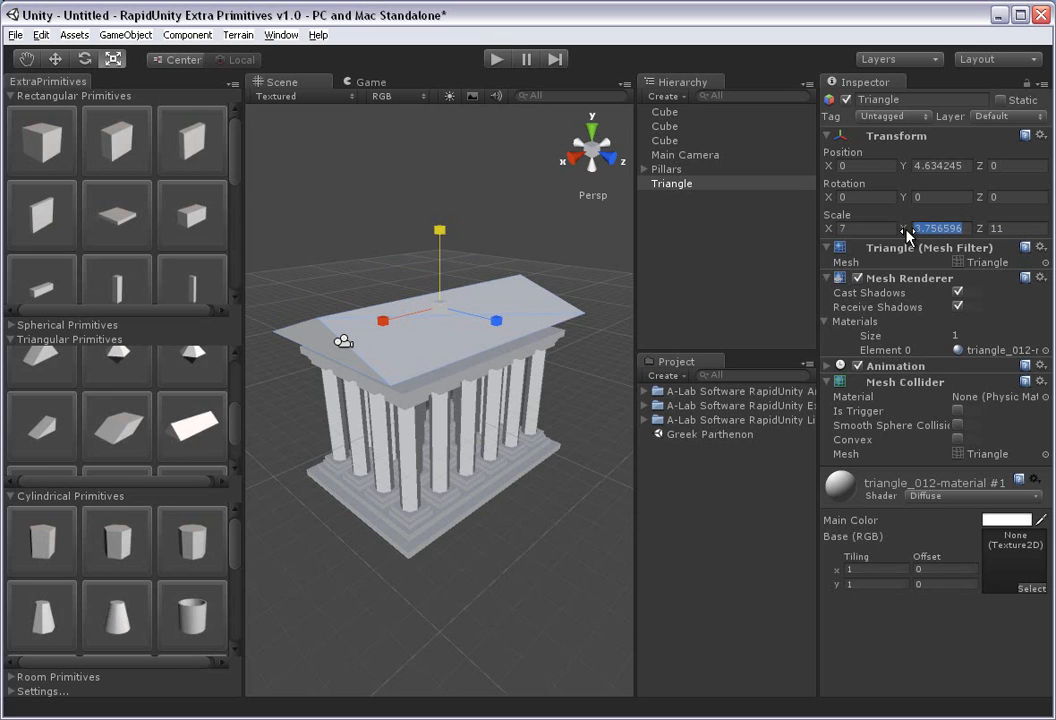
{"action": "type", "text": "4"}
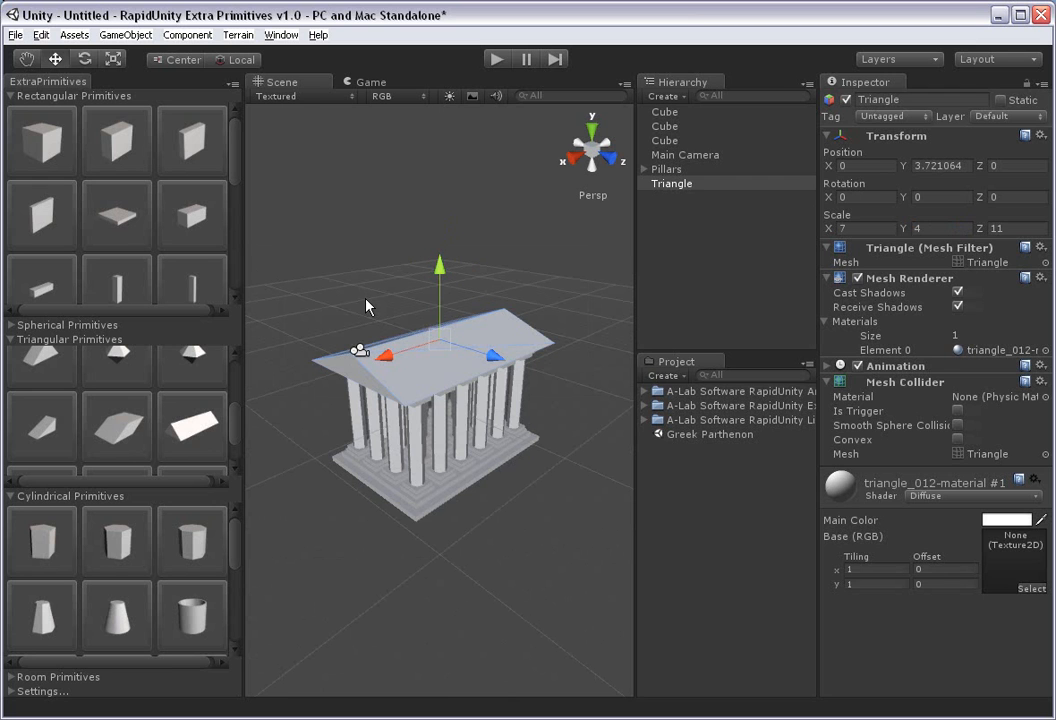
- Create a Plane via GameObject > Create Other and scale it to 100 as ground
{"action": "left_click", "coordinate": [126, 34]}
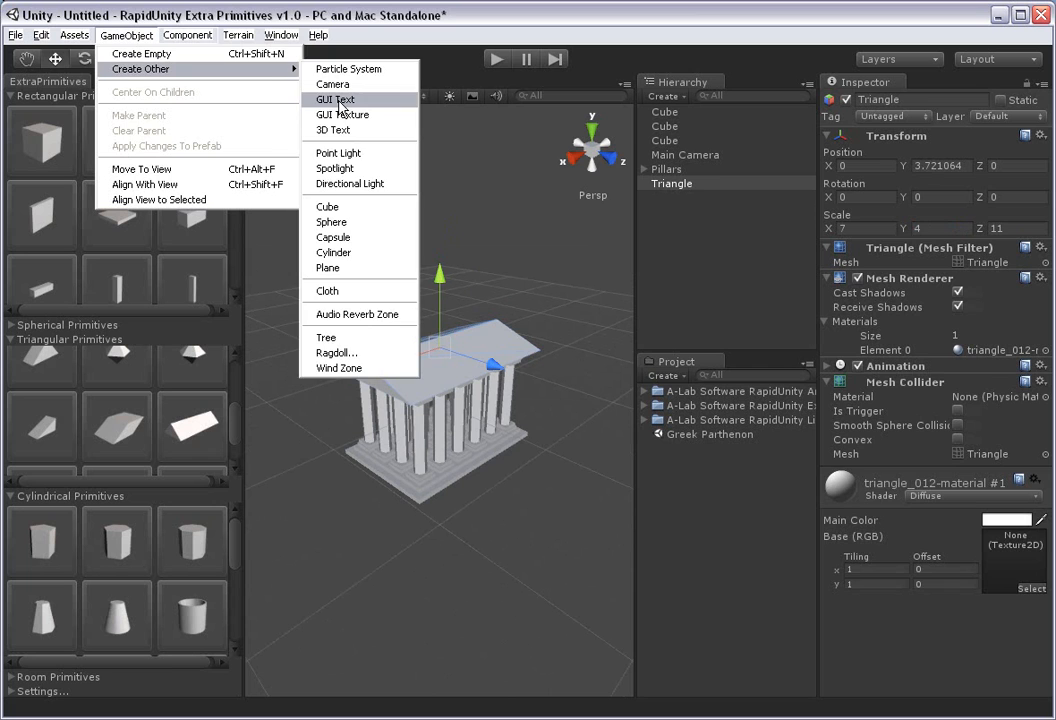
{"action": "left_click", "coordinate": [328, 268]}
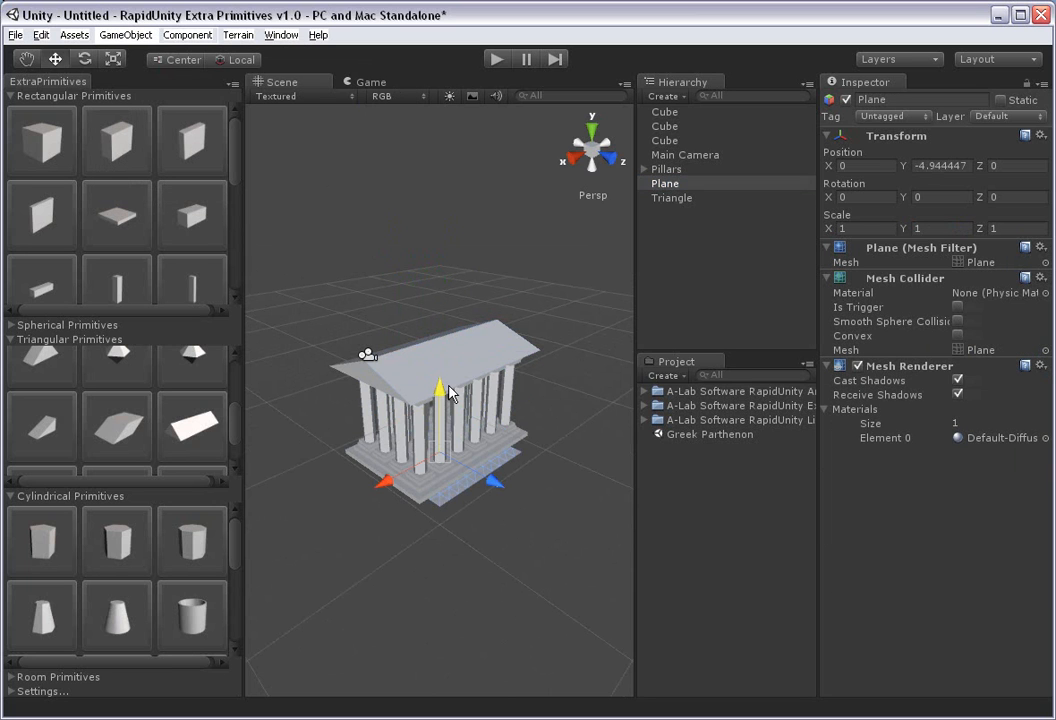
{"action": "left_click", "coordinate": [626, 150]}
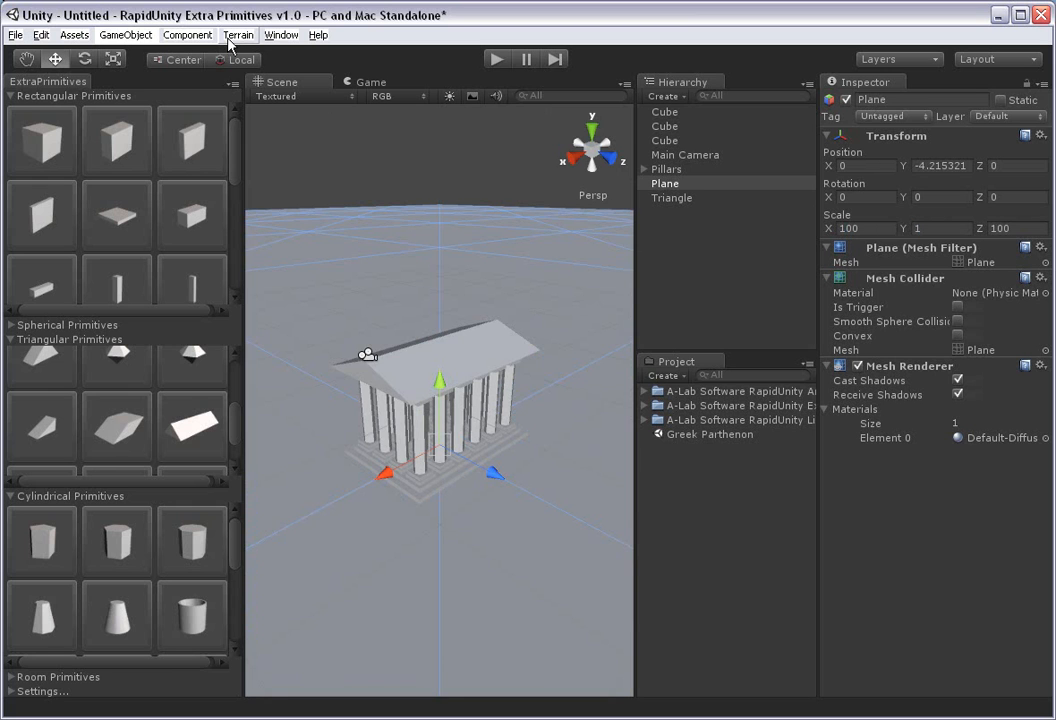
{"action": "left_click", "coordinate": [282, 36]}
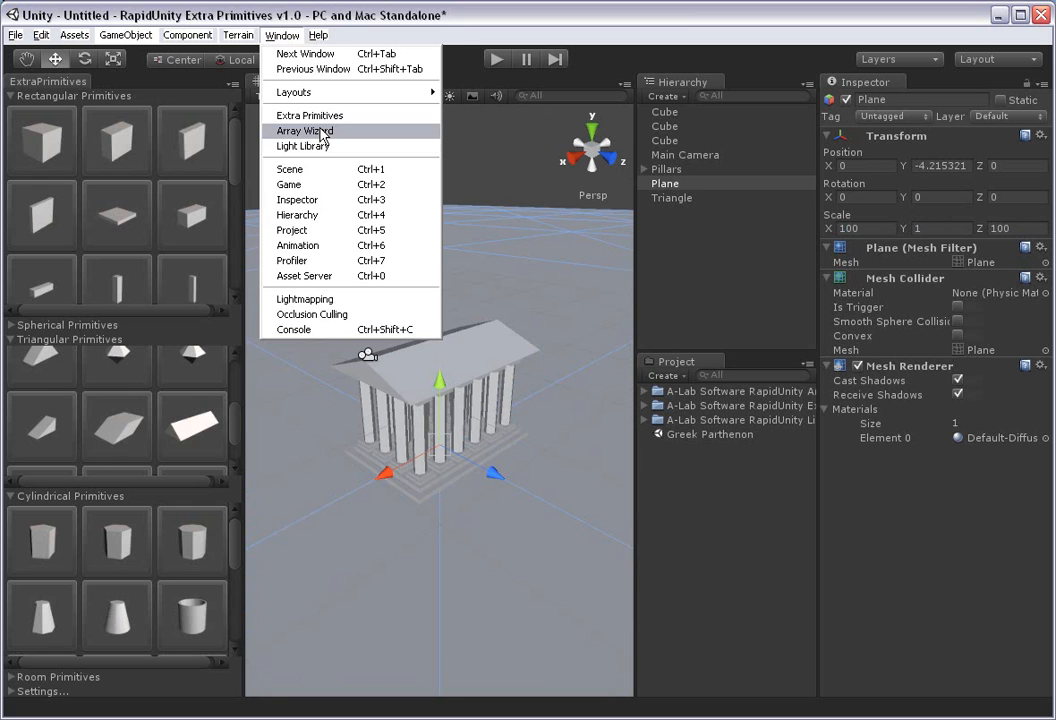
- Apply a first Light Library preset to the temple, confirming replacement of the existing scene lights
{"action": "left_click", "coordinate": [304, 146]}
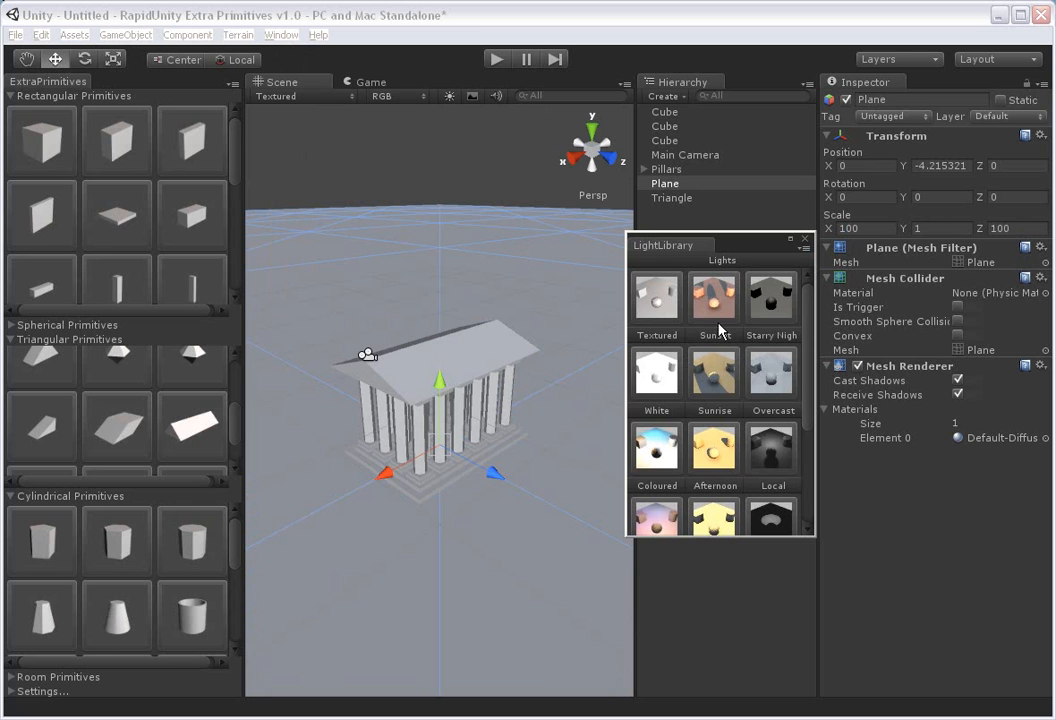
{"action": "left_click", "coordinate": [714, 292]}
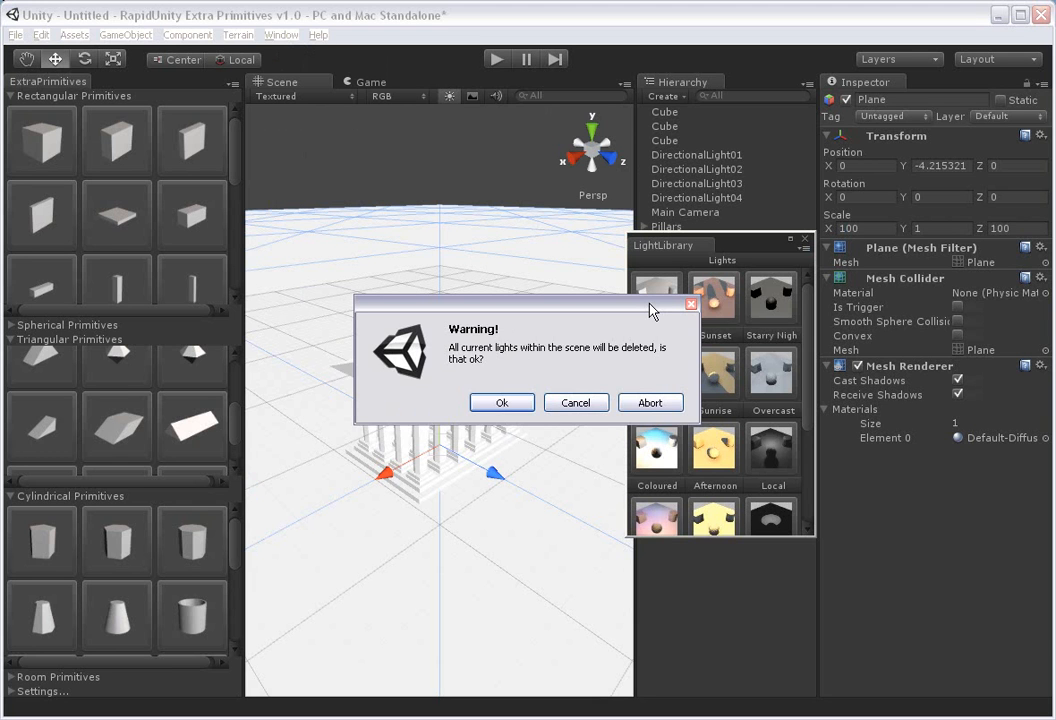
{"action": "left_click", "coordinate": [502, 402]}
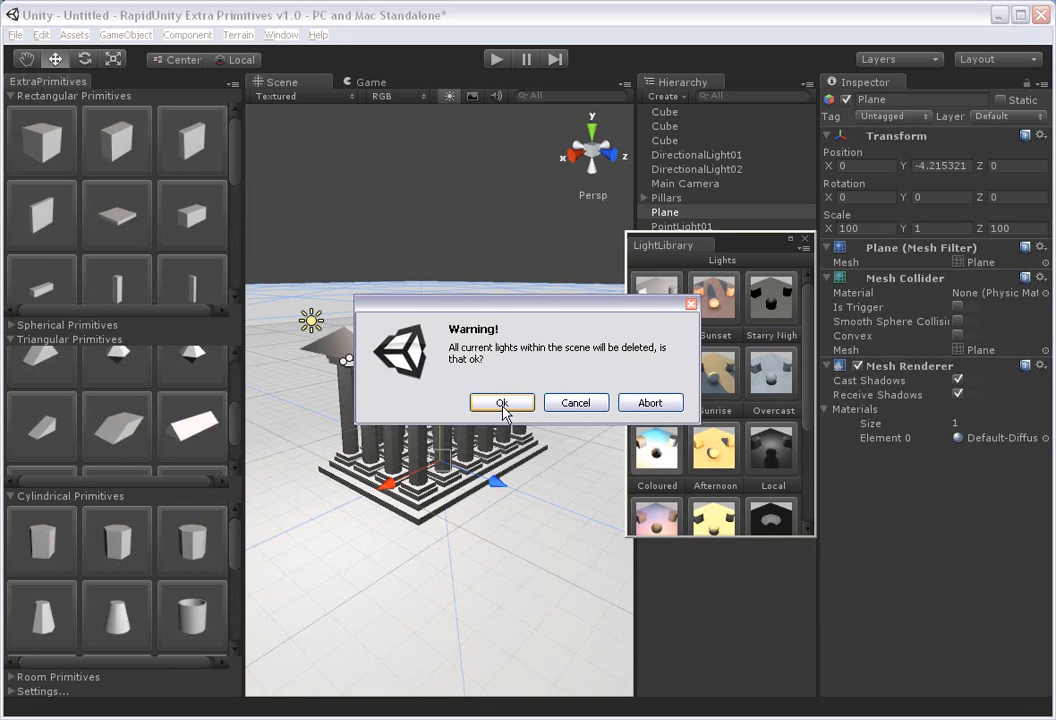
{"action": "left_click", "coordinate": [502, 402]}
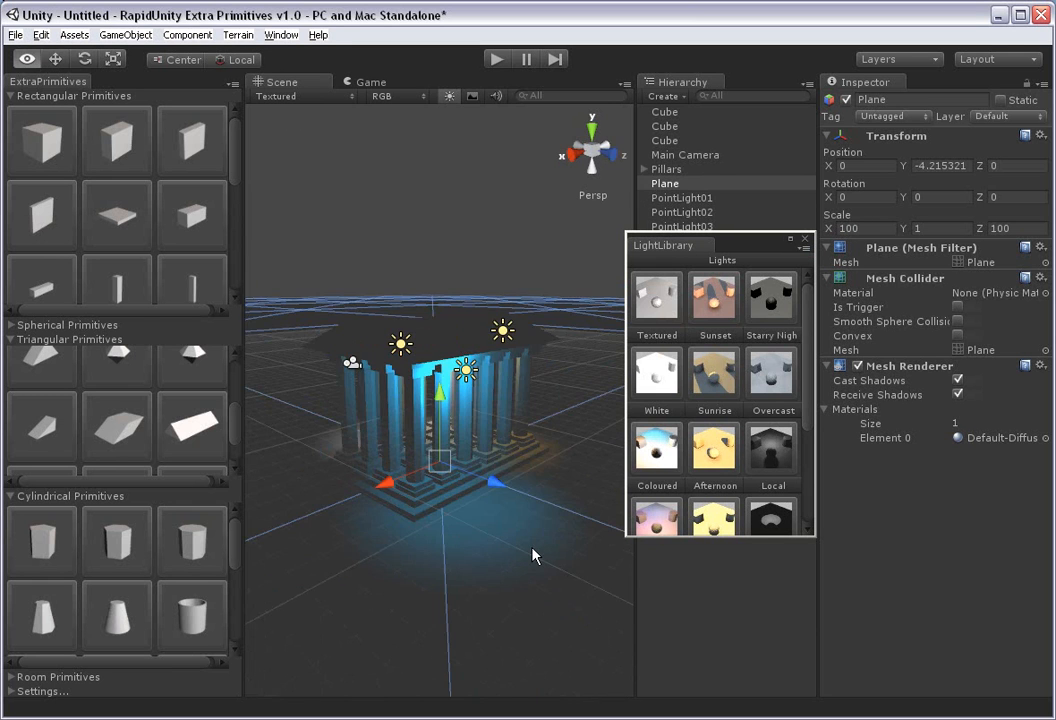
- Try another preset, then finish on the neutral White lighting preset
{"action": "left_click", "coordinate": [656, 372]}
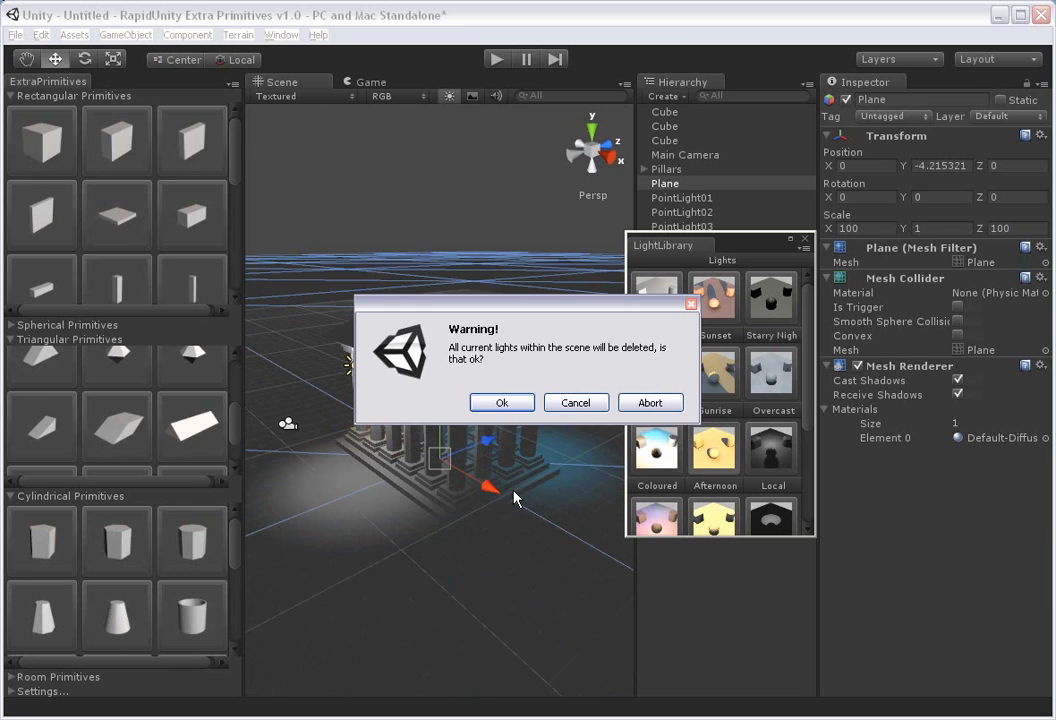
{"action": "left_click", "coordinate": [500, 402]}
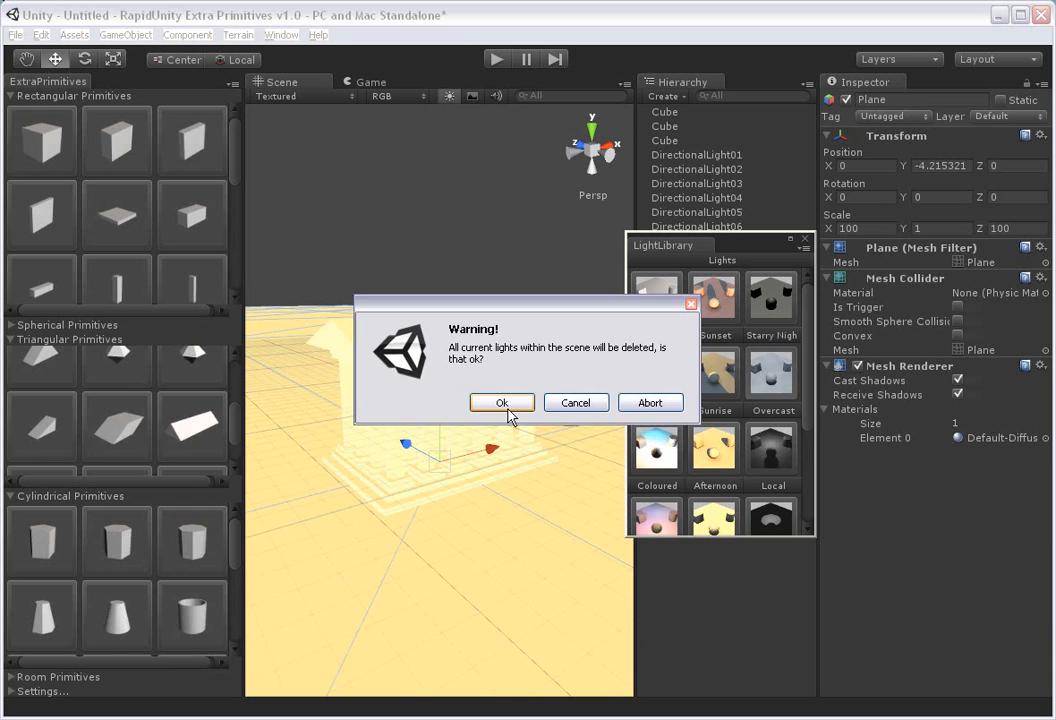
{"action": "left_click", "coordinate": [502, 402]}
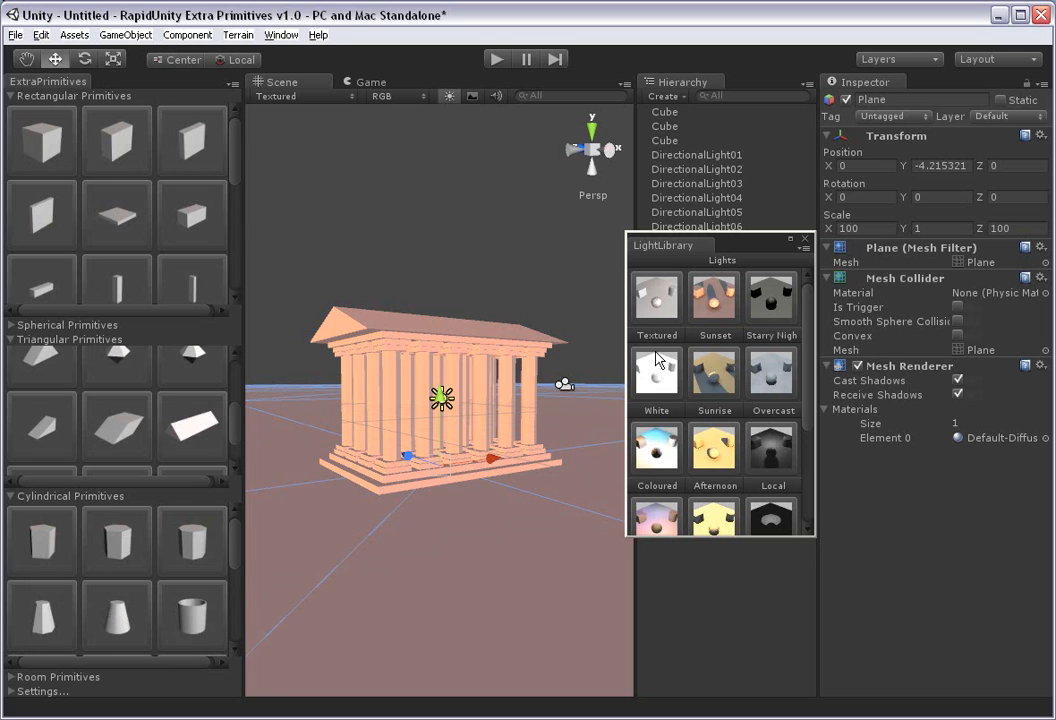
{"action": "left_click", "coordinate": [656, 376]}
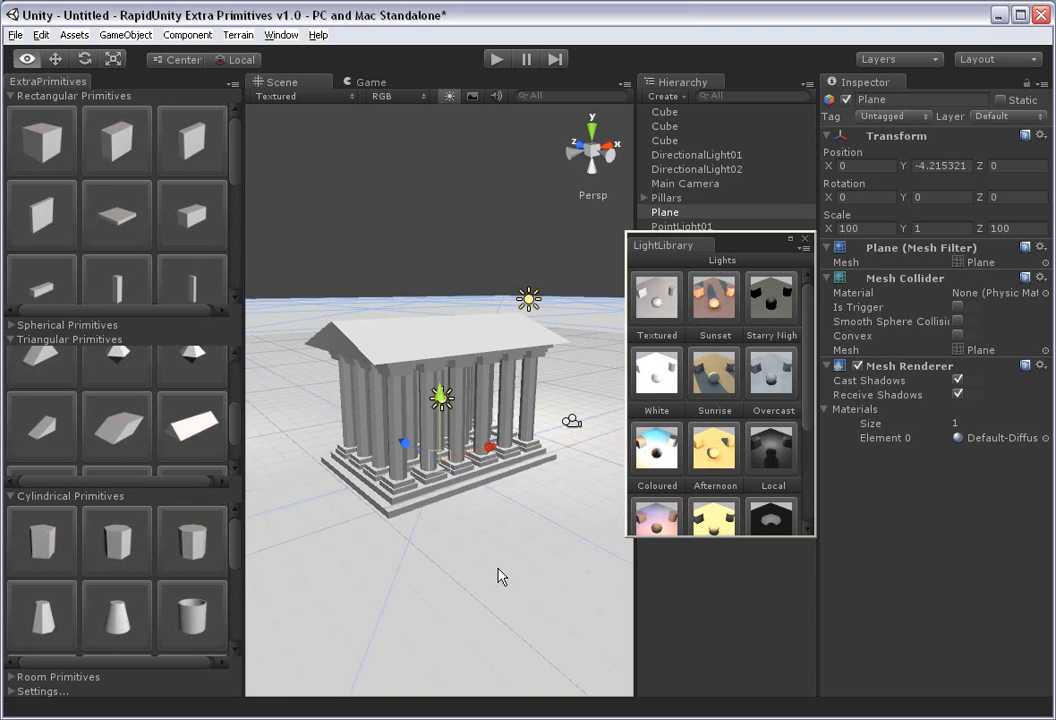